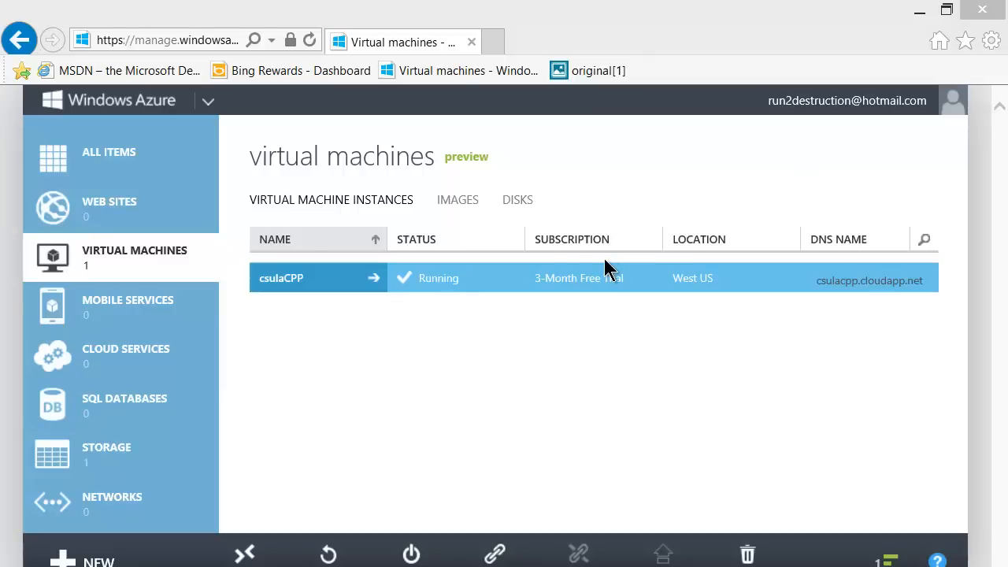
pyautogui.moveTo(539, 255)
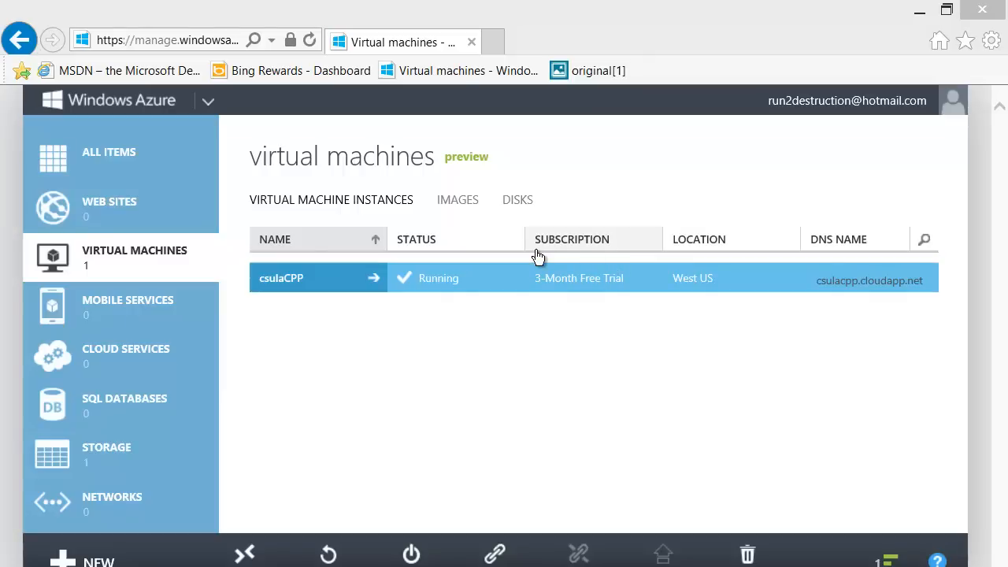
pyautogui.moveTo(523, 280)
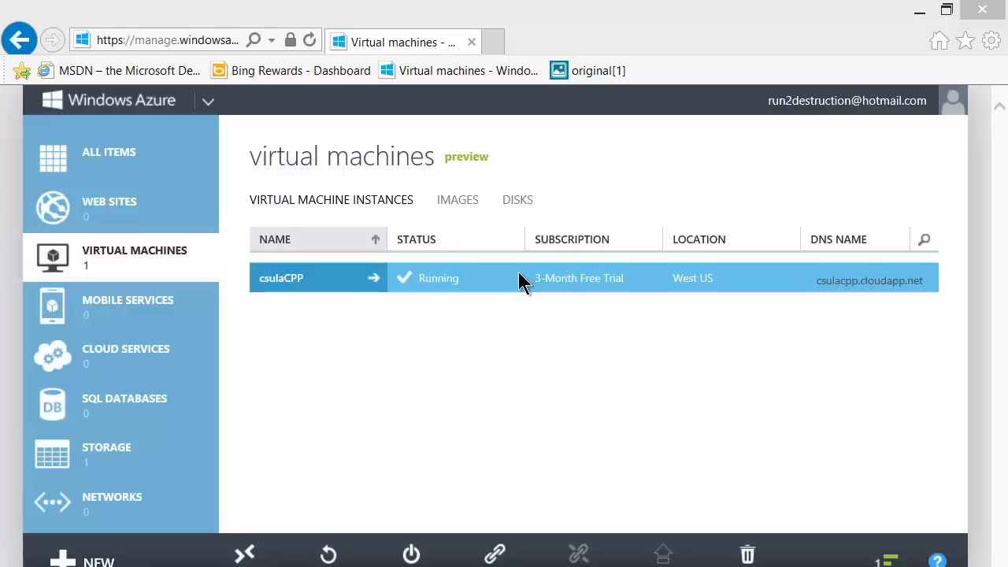
pyautogui.moveTo(516, 283)
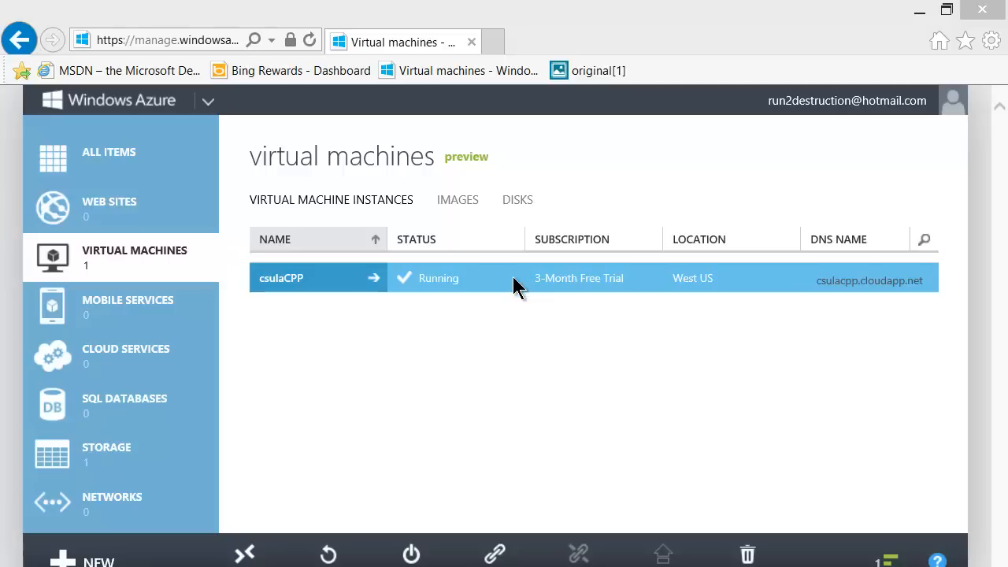
pyautogui.moveTo(554, 277)
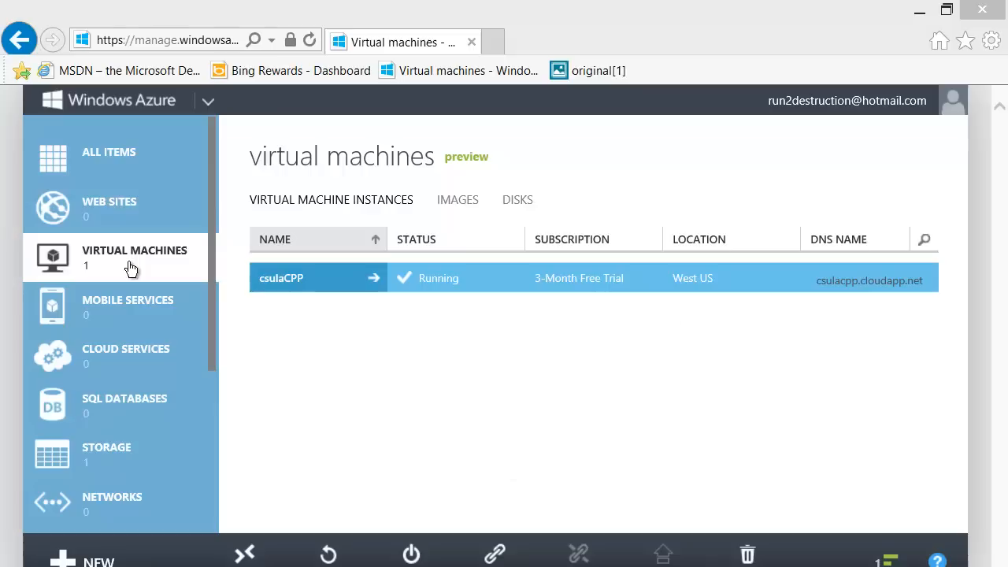
pyautogui.moveTo(91, 271)
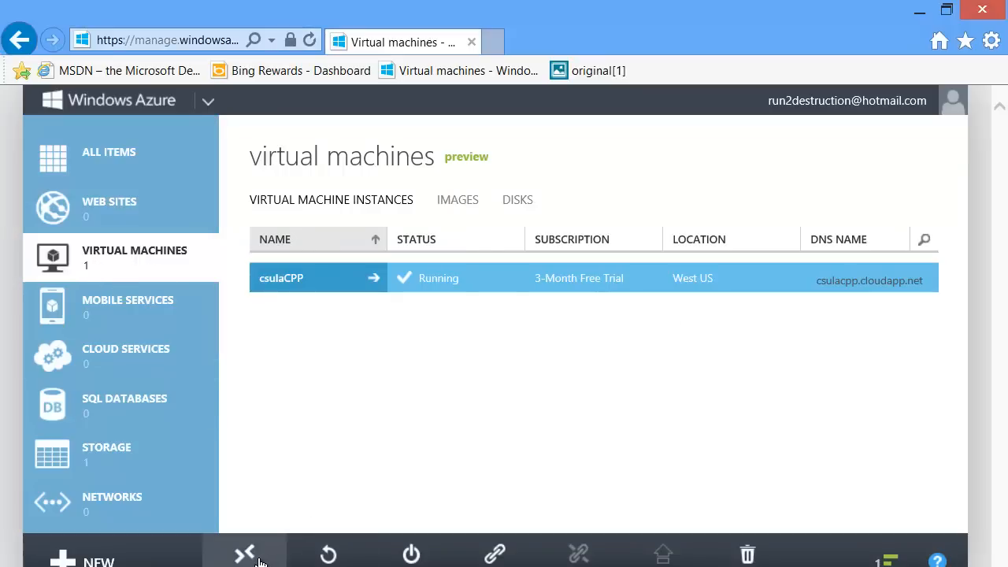
# - Launch the csulaCPP .rdp connection and proceed past the unknown publisher warning
pyautogui.click(242, 552)
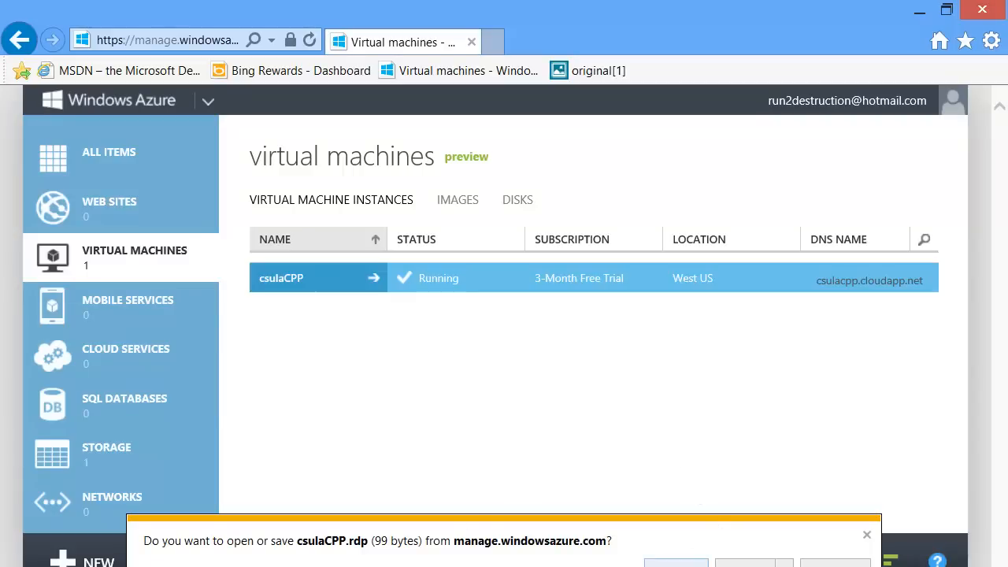
pyautogui.click(866, 536)
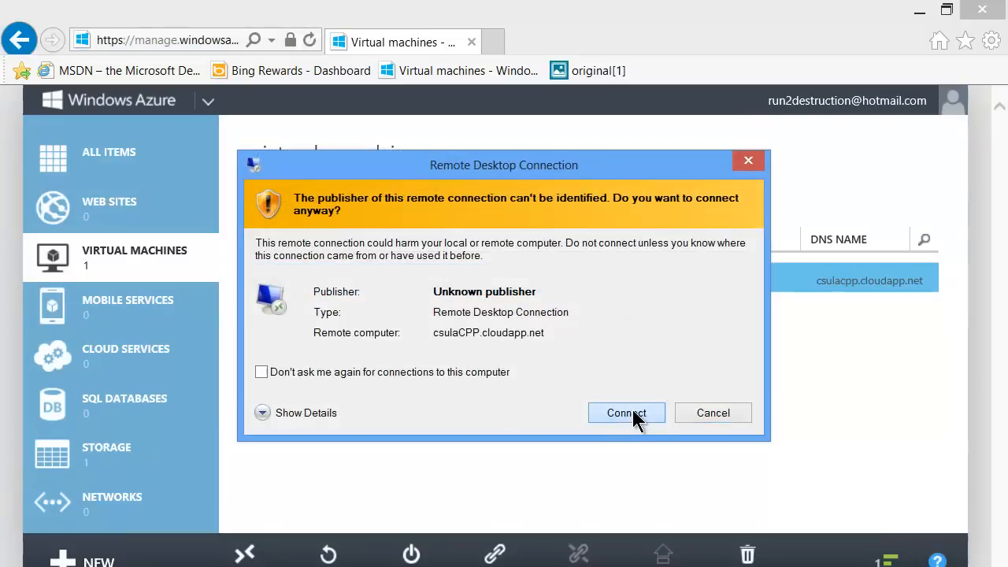
pyautogui.click(627, 413)
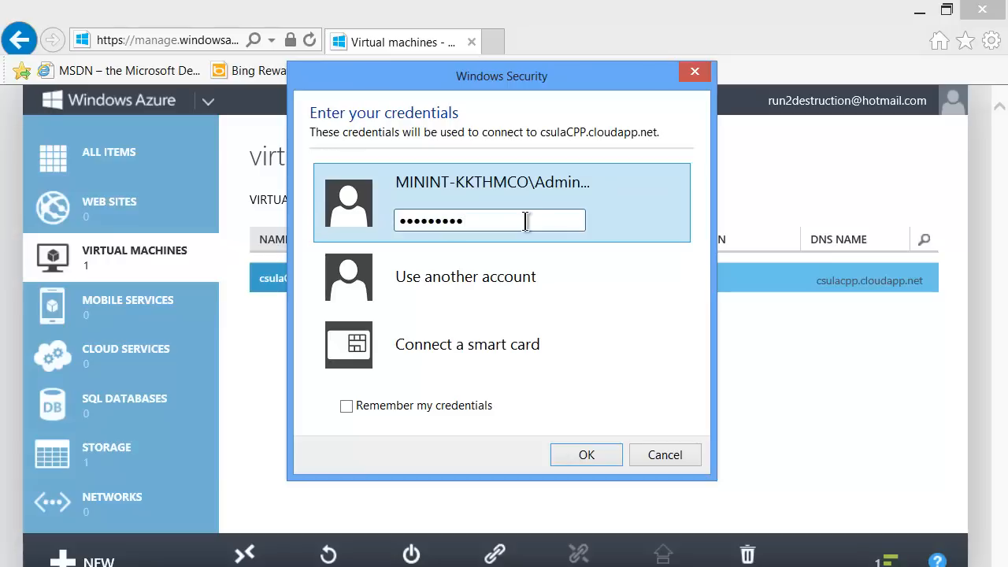
# - Sign in as administrator, retrying after the failed logon, and accept the certificate warning
pyautogui.click(586, 453)
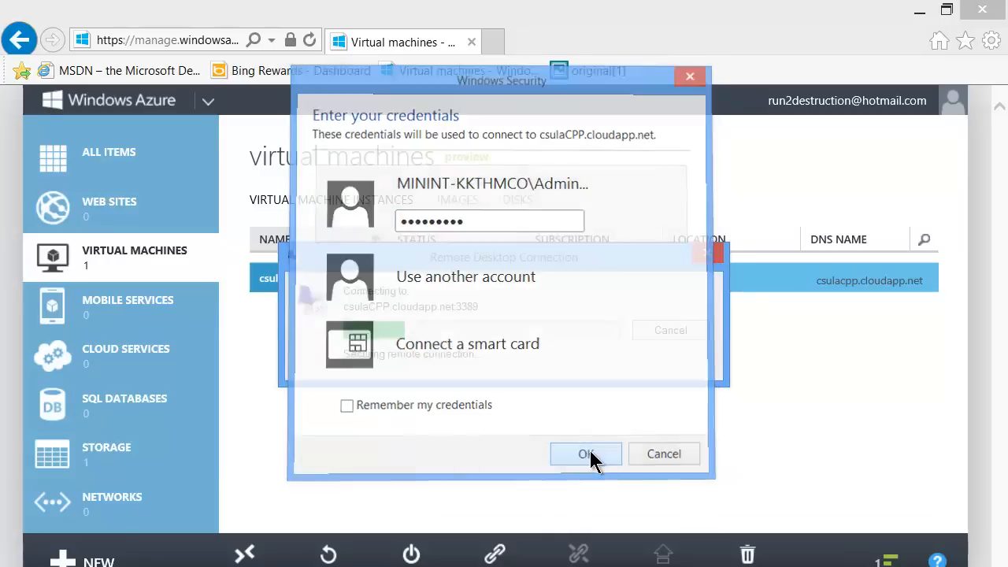
pyautogui.click(586, 454)
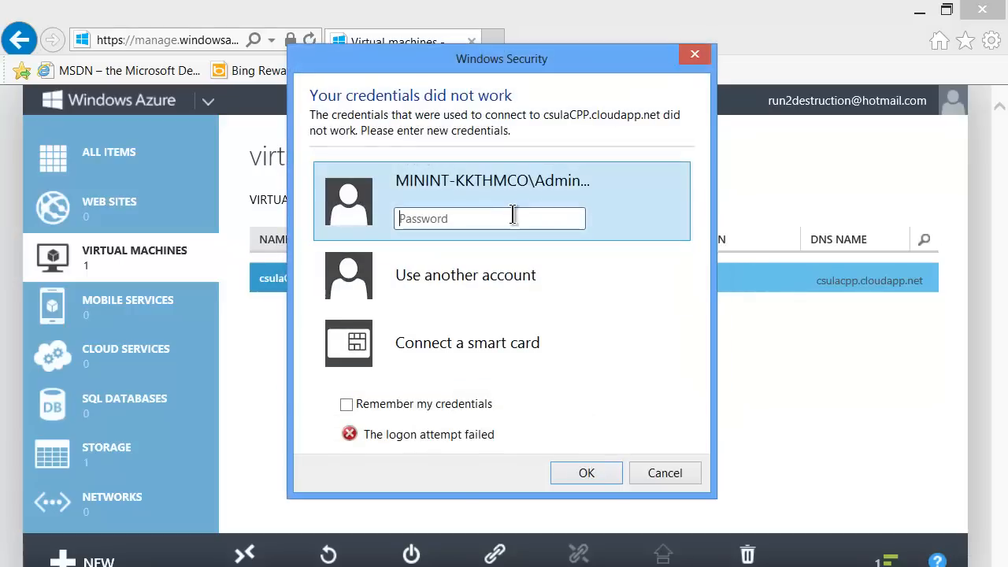
pyautogui.click(585, 473)
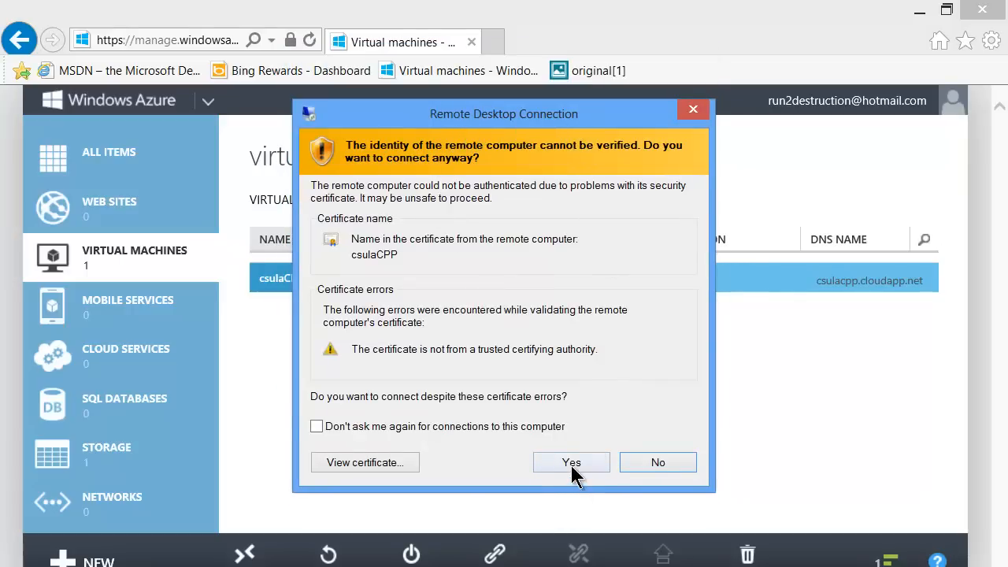
pyautogui.click(571, 462)
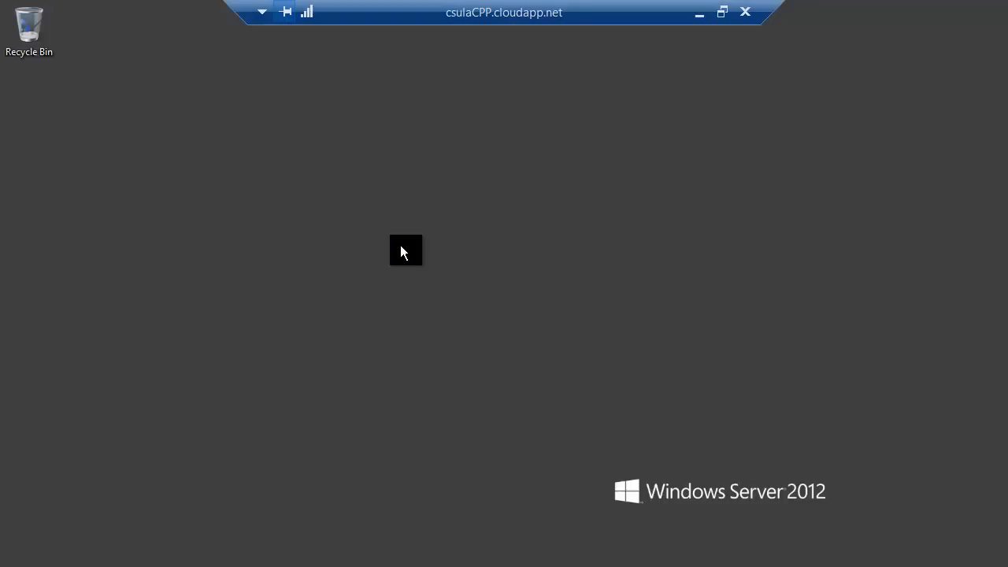
pyautogui.moveTo(579, 387)
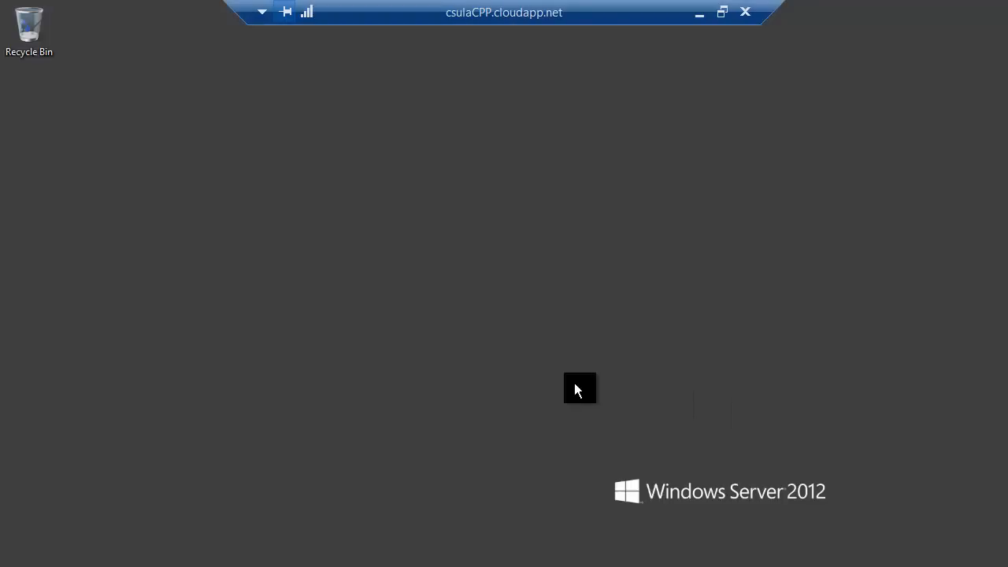
pyautogui.moveTo(318, 395)
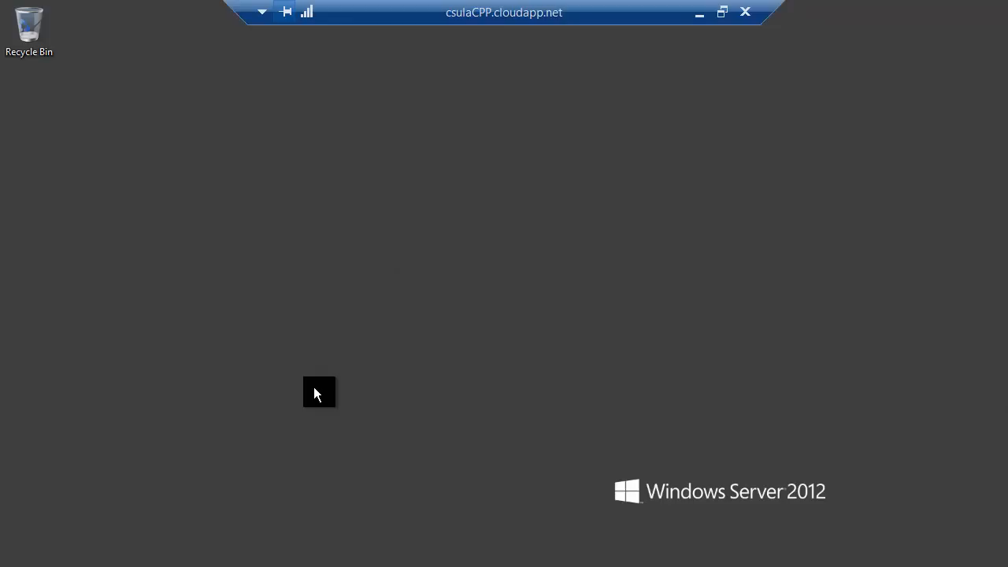
pyautogui.moveTo(127, 460)
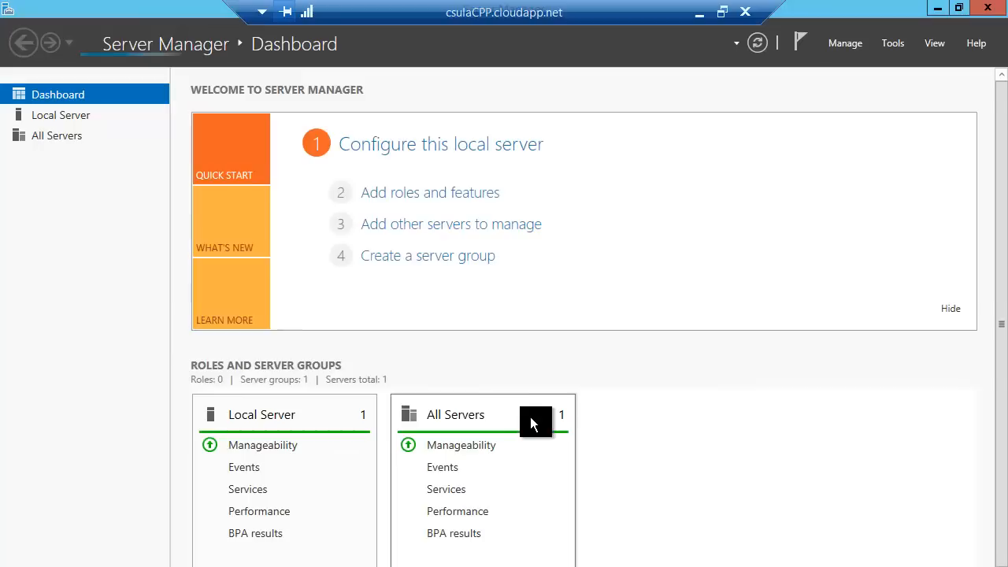
pyautogui.moveTo(461, 158)
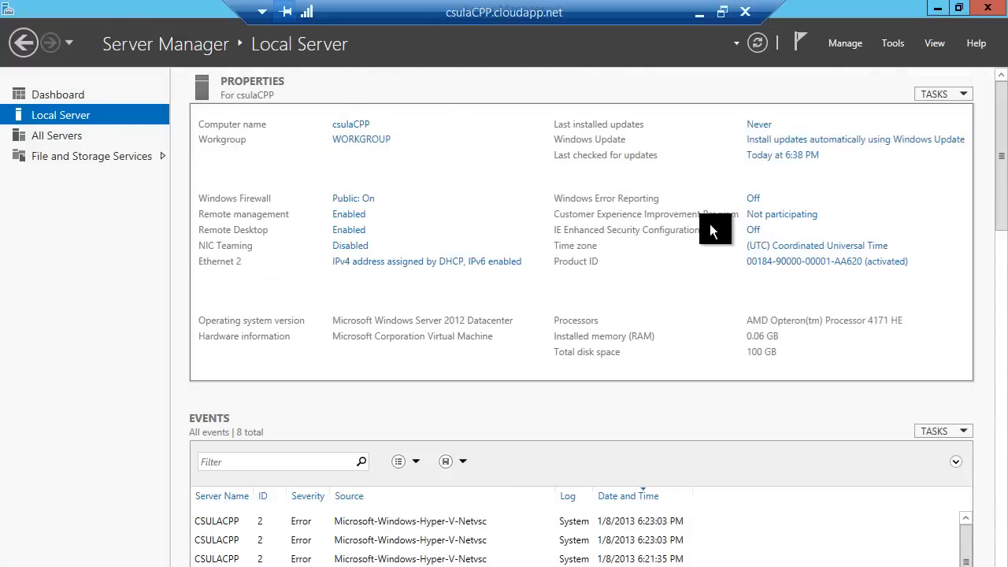
pyautogui.moveTo(598, 249)
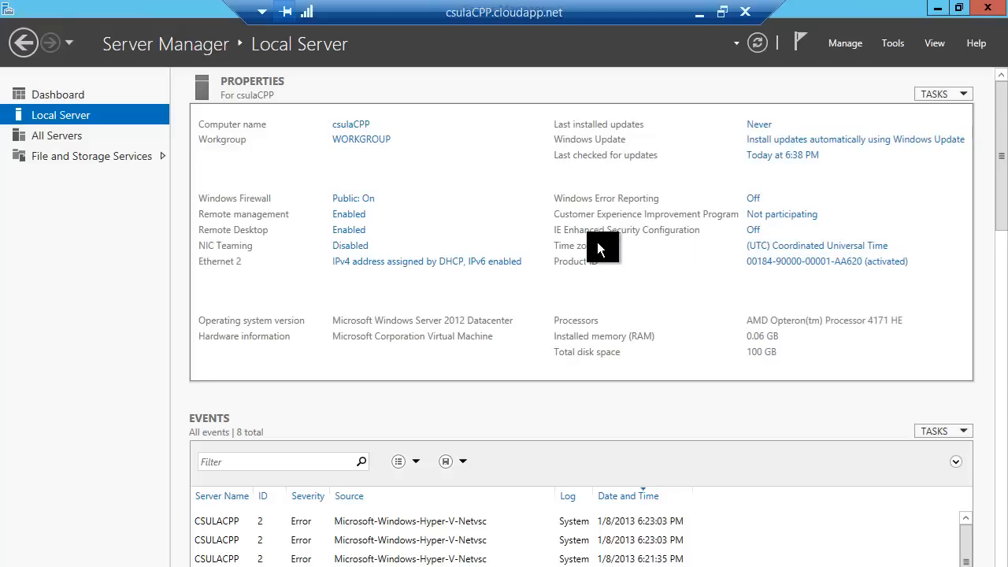
pyautogui.moveTo(702, 245)
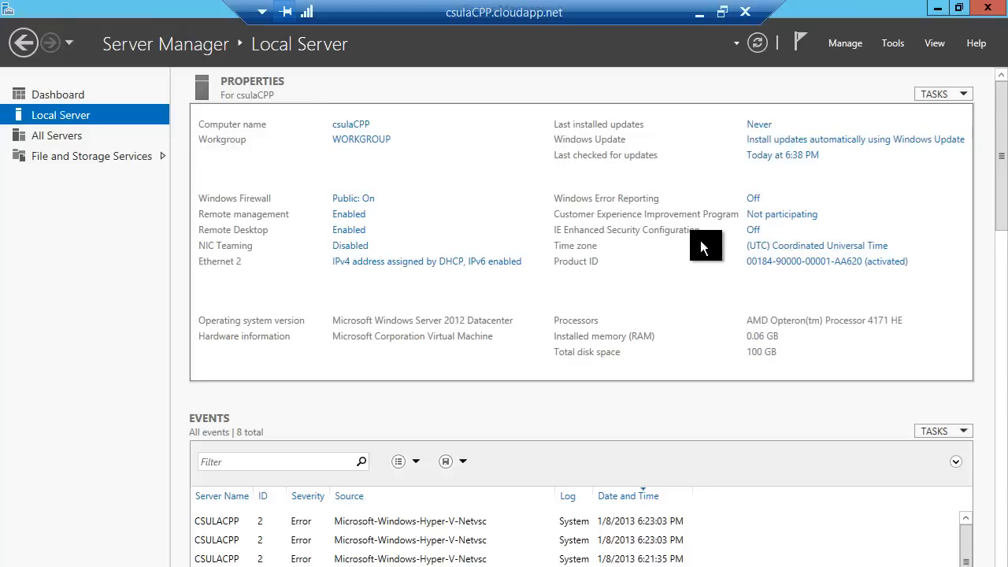
pyautogui.moveTo(762, 234)
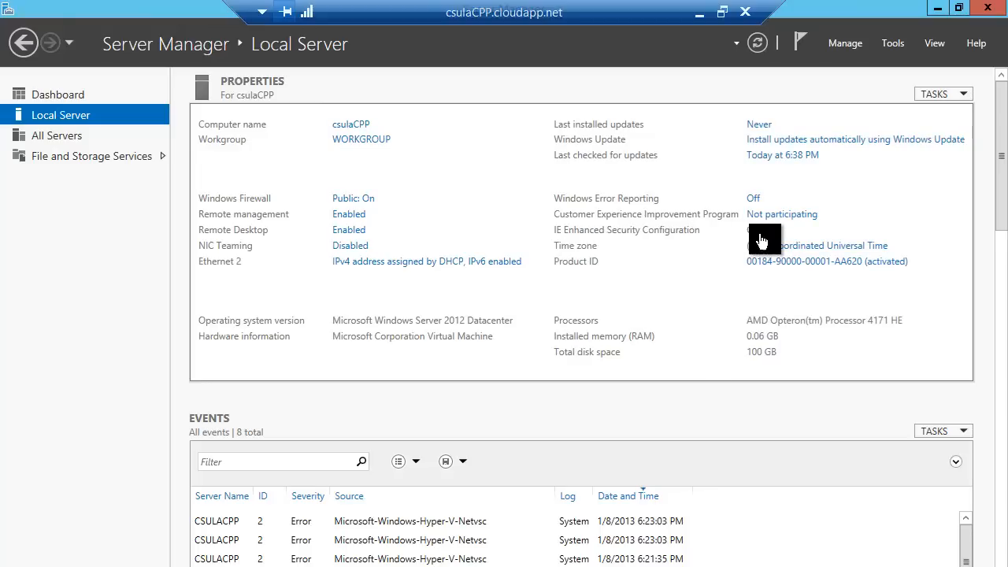
# - Set IE Enhanced Security Configuration to Off for both Administrators and Users
pyautogui.click(763, 236)
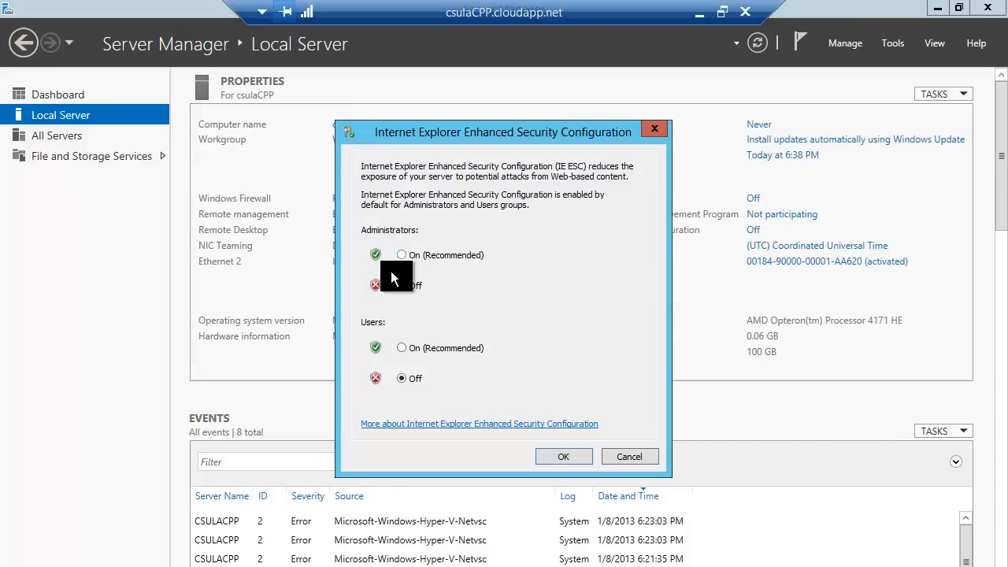
pyautogui.click(400, 287)
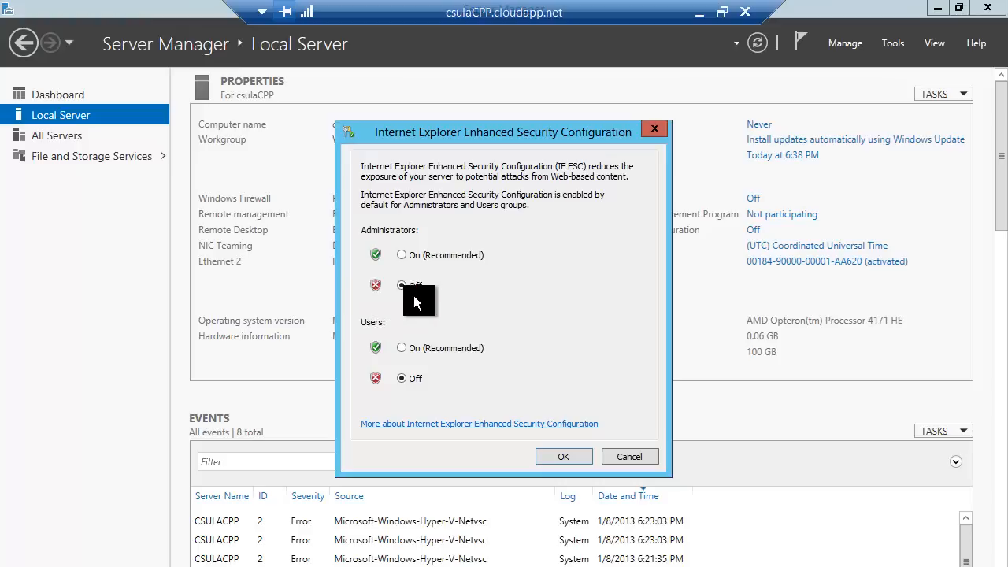
pyautogui.click(400, 285)
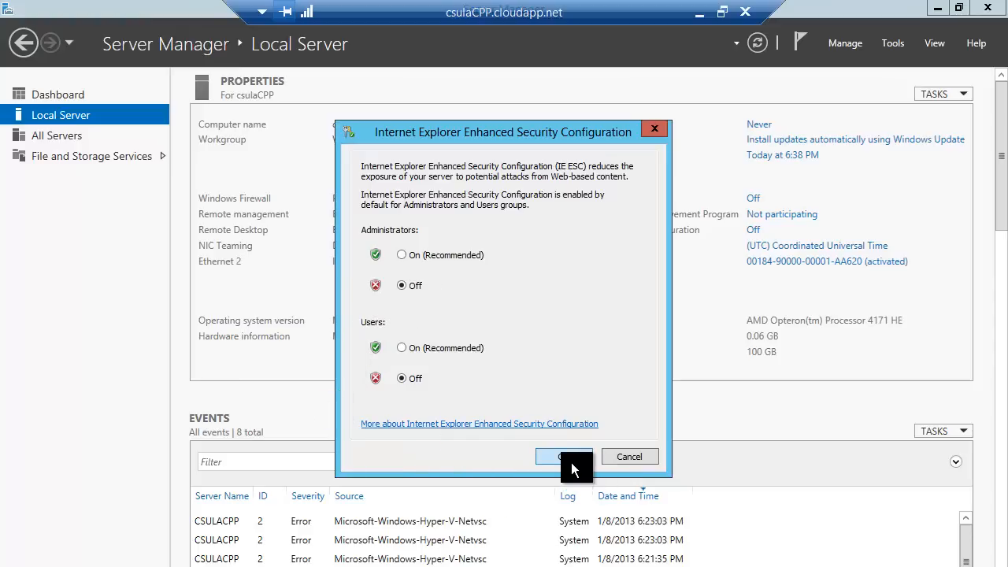
pyautogui.click(564, 456)
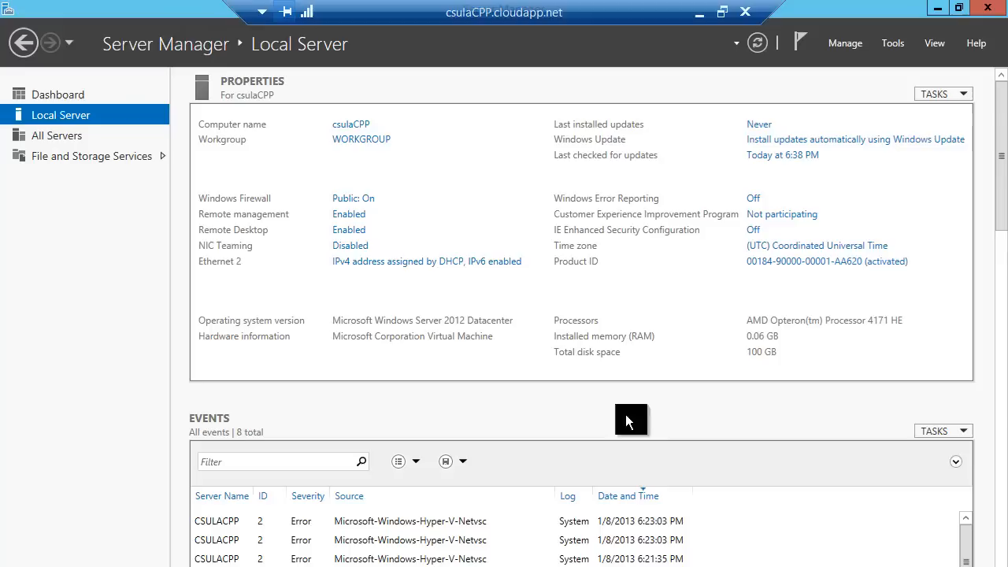
pyautogui.moveTo(148, 221)
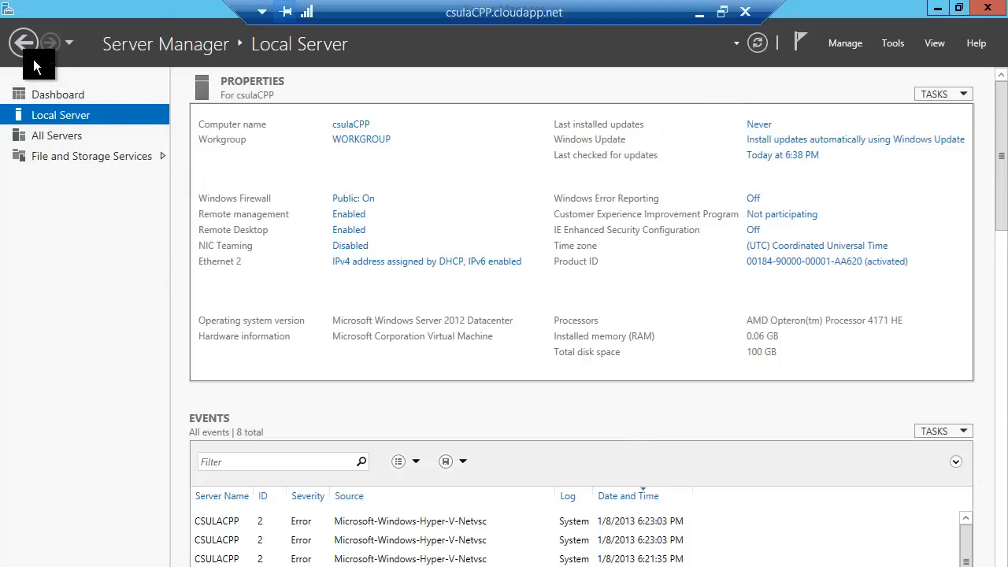
pyautogui.moveTo(749, 232)
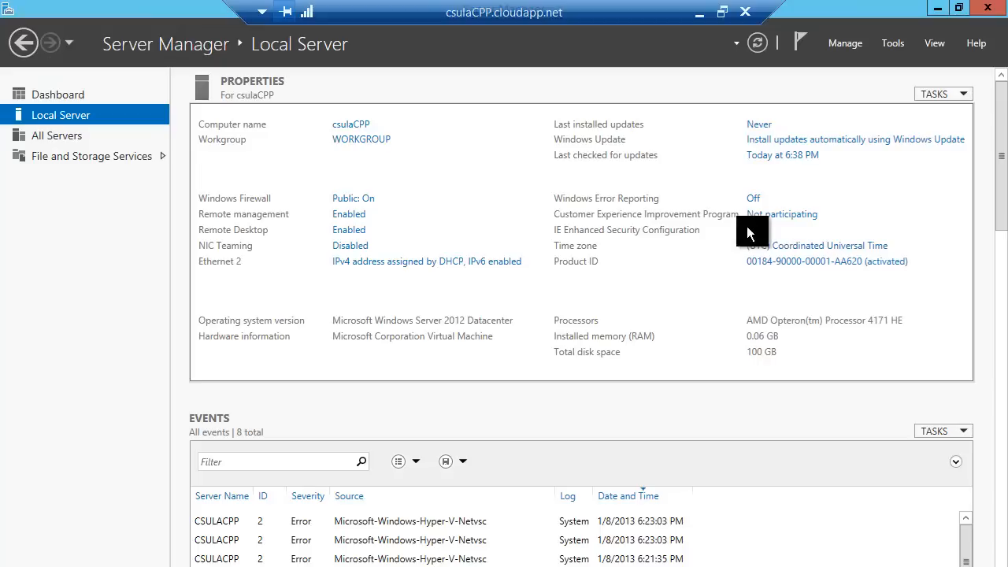
pyautogui.moveTo(752, 230)
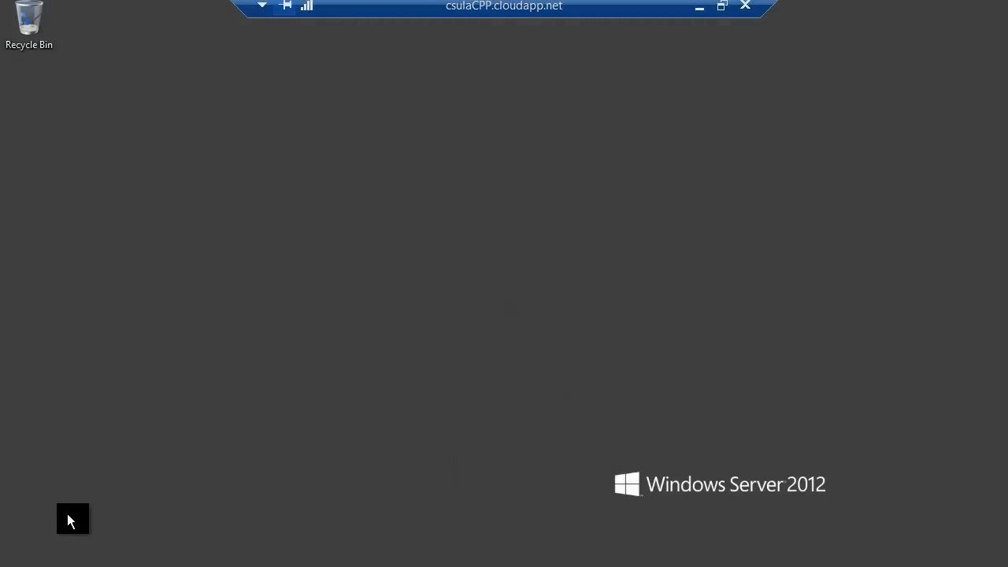
pyautogui.moveTo(145, 250)
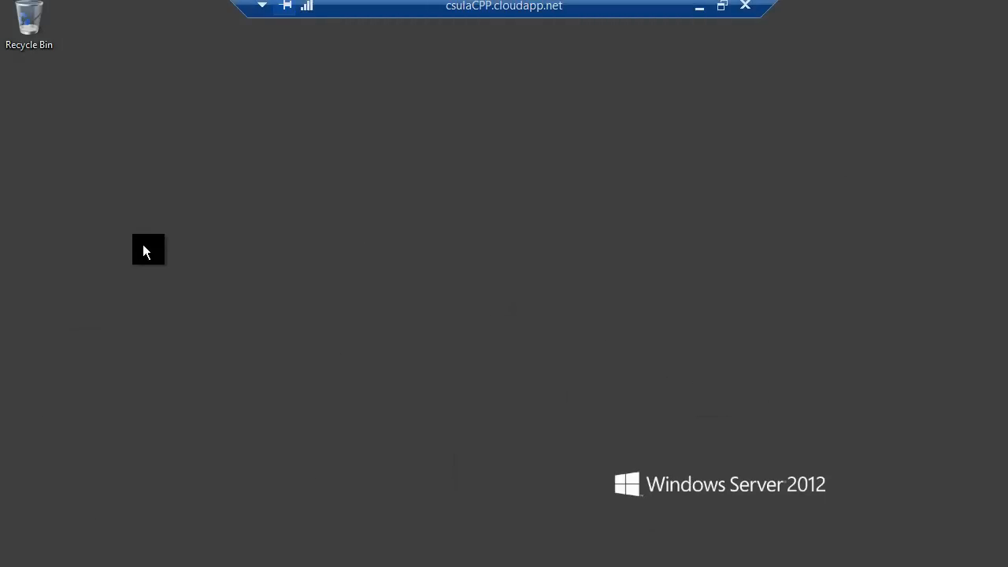
pyautogui.moveTo(744, 211)
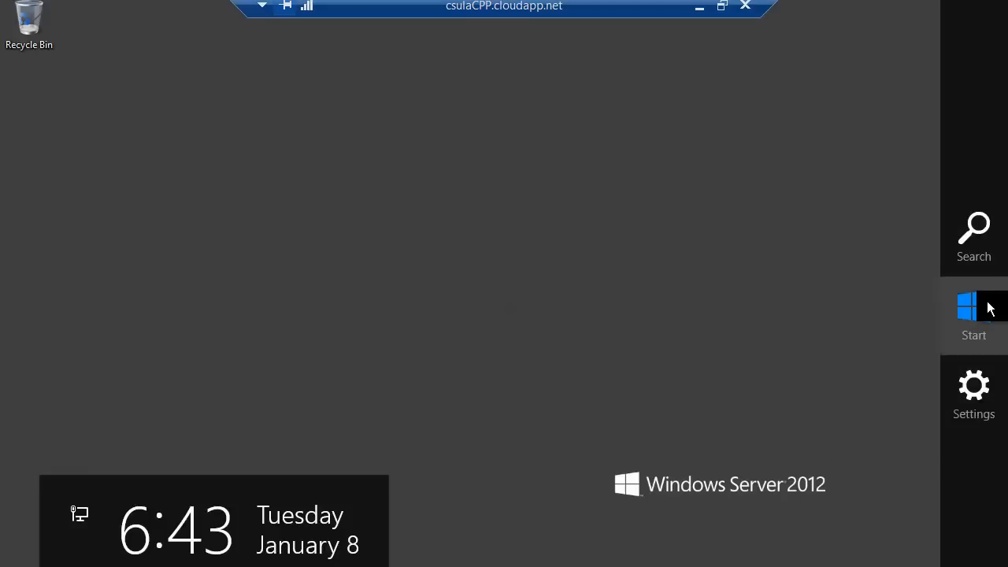
# - Bring up the Windows Server 2012 Start screen on csulaCPP
pyautogui.click(973, 315)
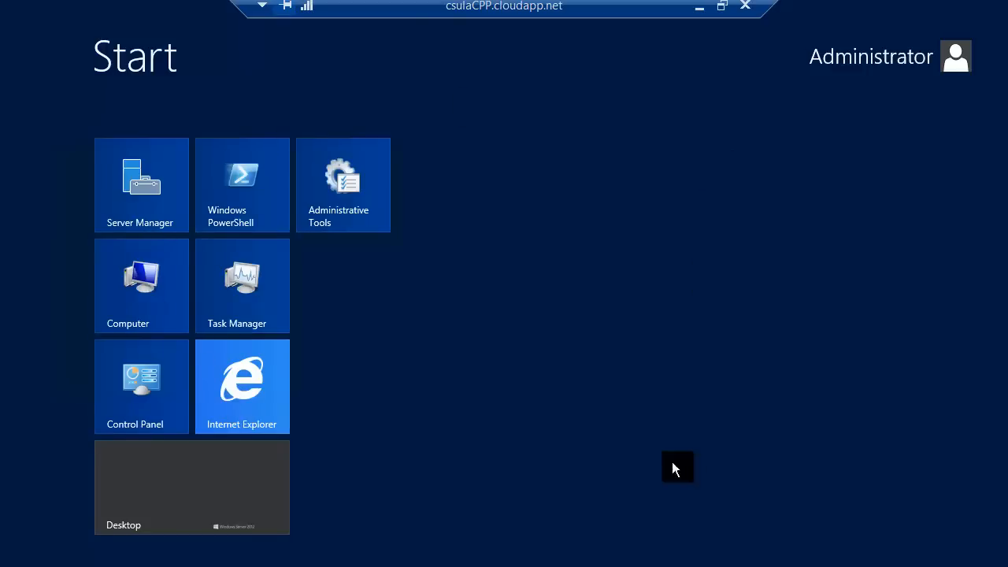
pyautogui.moveTo(381, 314)
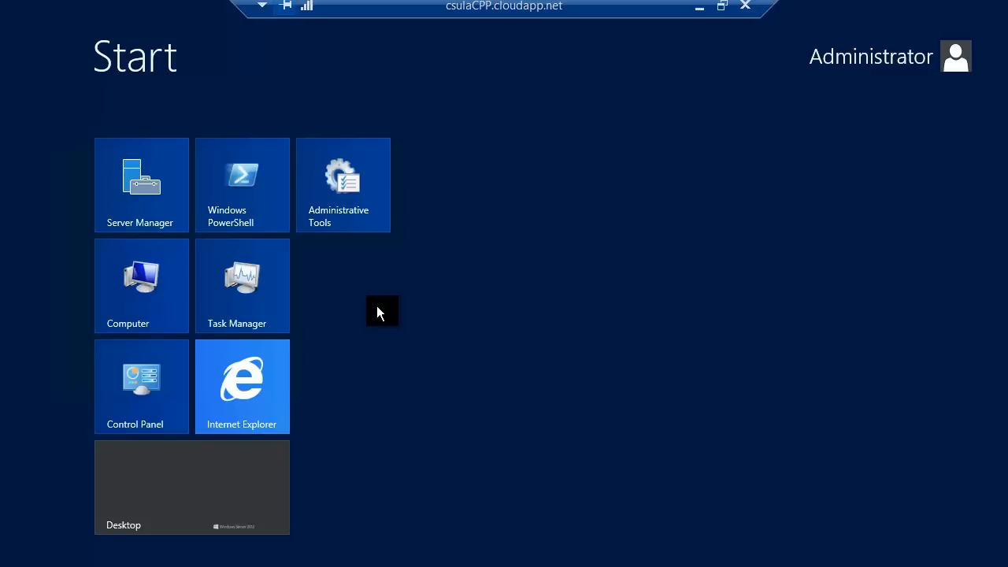
pyautogui.moveTo(265, 396)
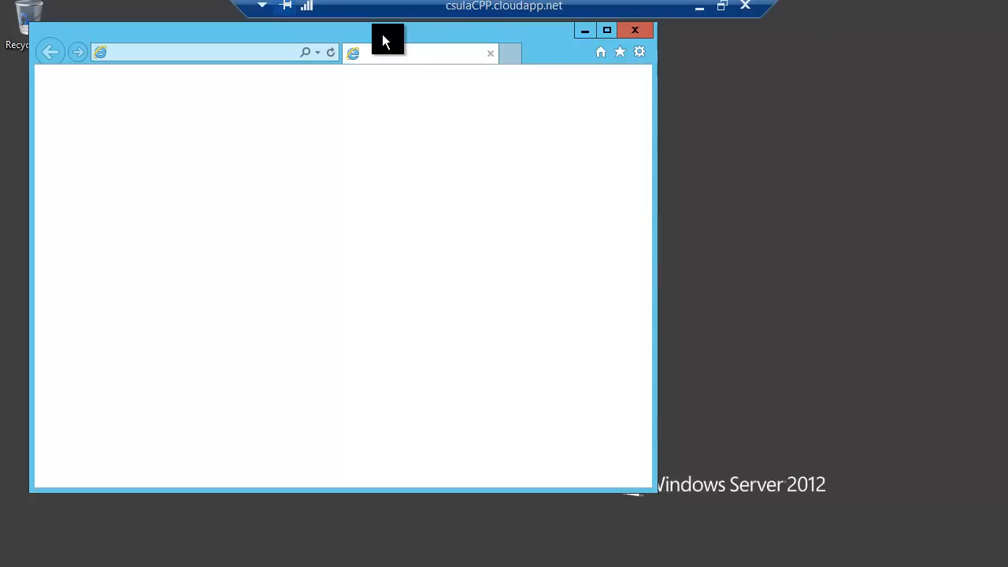
pyautogui.moveTo(381, 159)
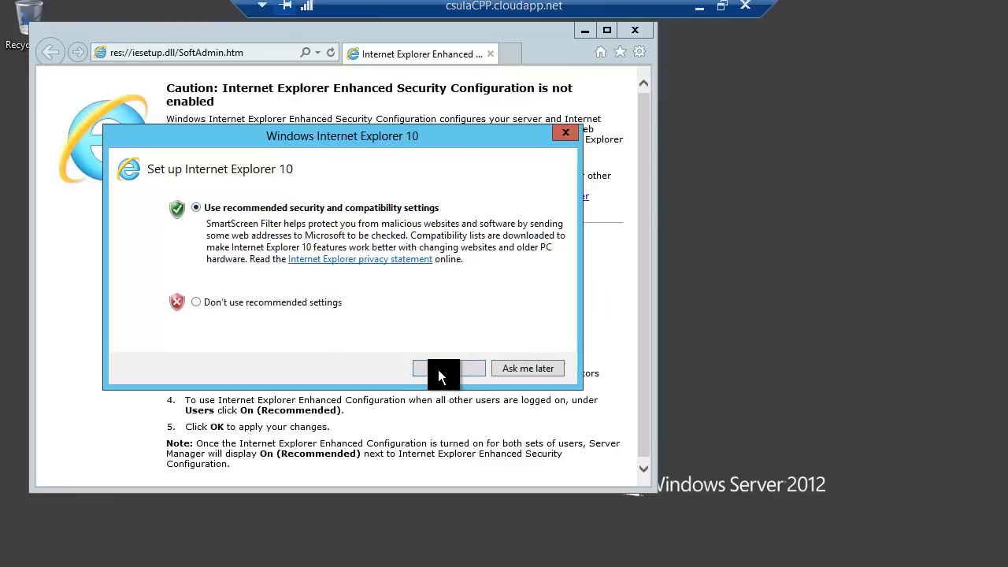
# - Accept IE 10's recommended settings and browse to msdn.microsoft.com
pyautogui.click(444, 368)
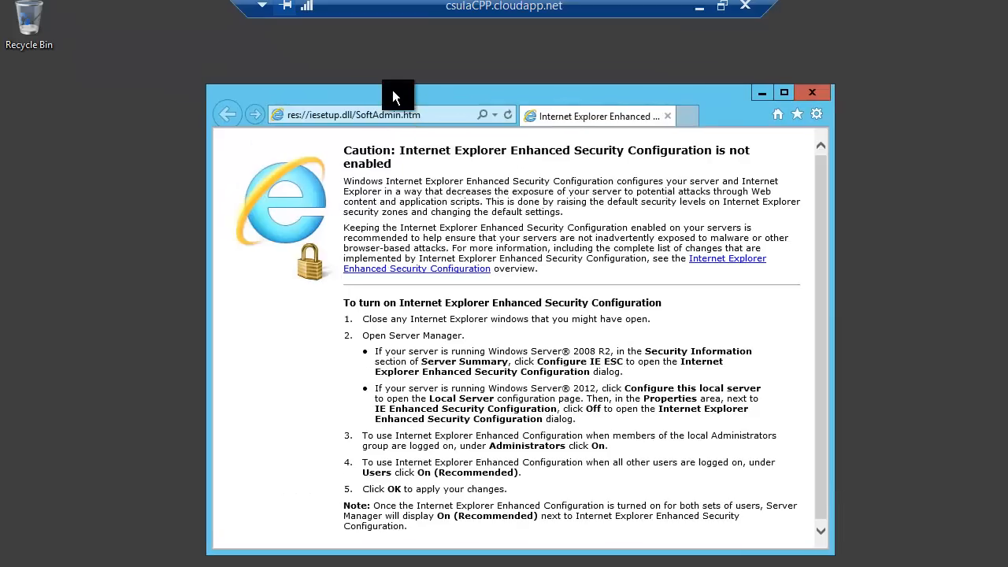
pyautogui.click(378, 114)
pyautogui.write('http://msdn')
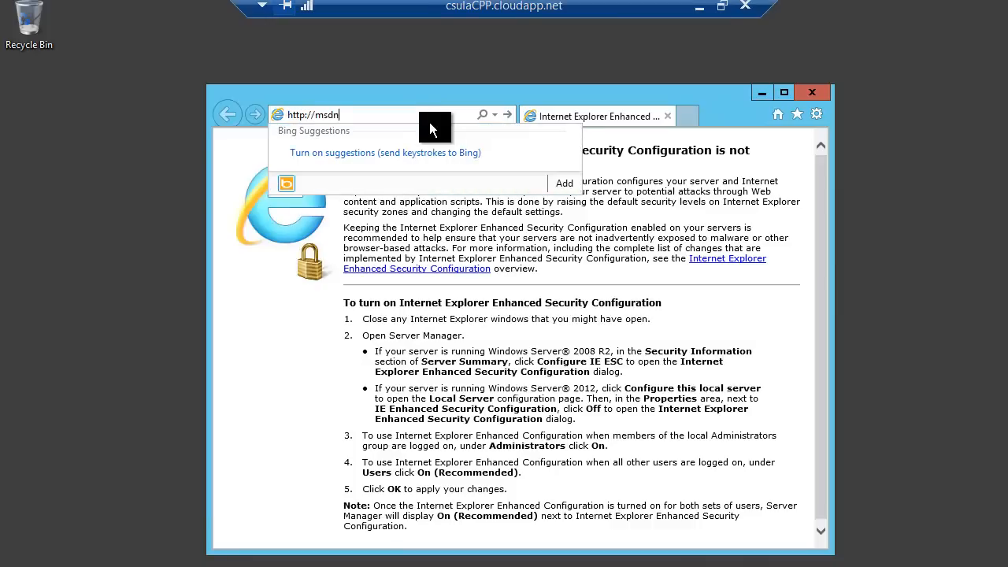
pyautogui.write('.micro')
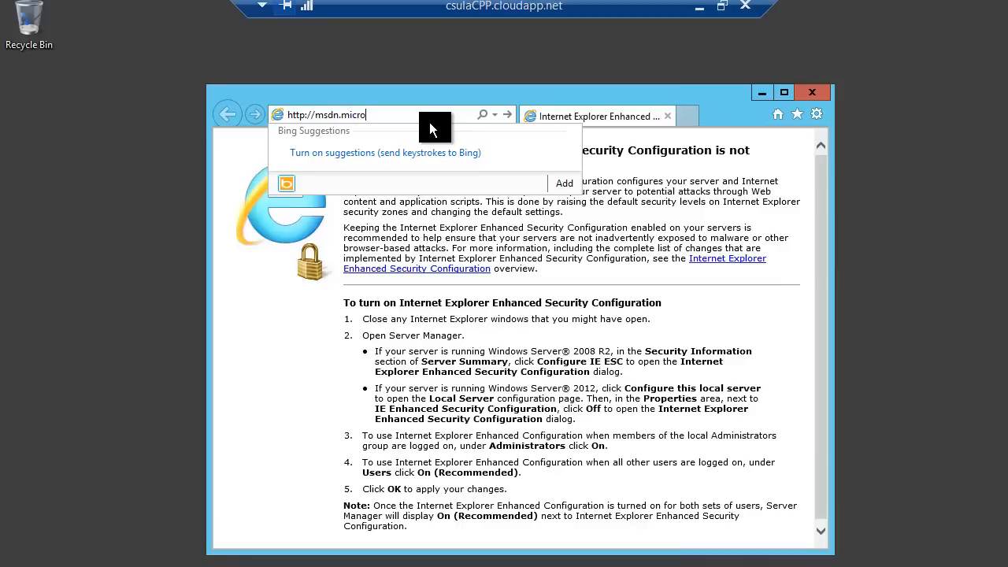
pyautogui.write('soft.com/en-us/')
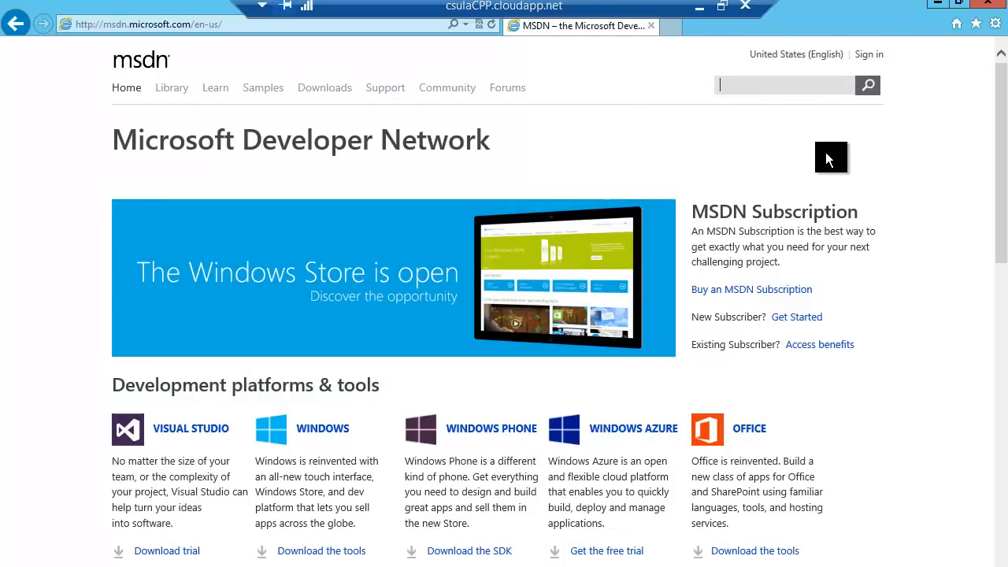
# - Search MSDN for 'visual studio 2012 express'
pyautogui.write('Visual studio 2012 express')
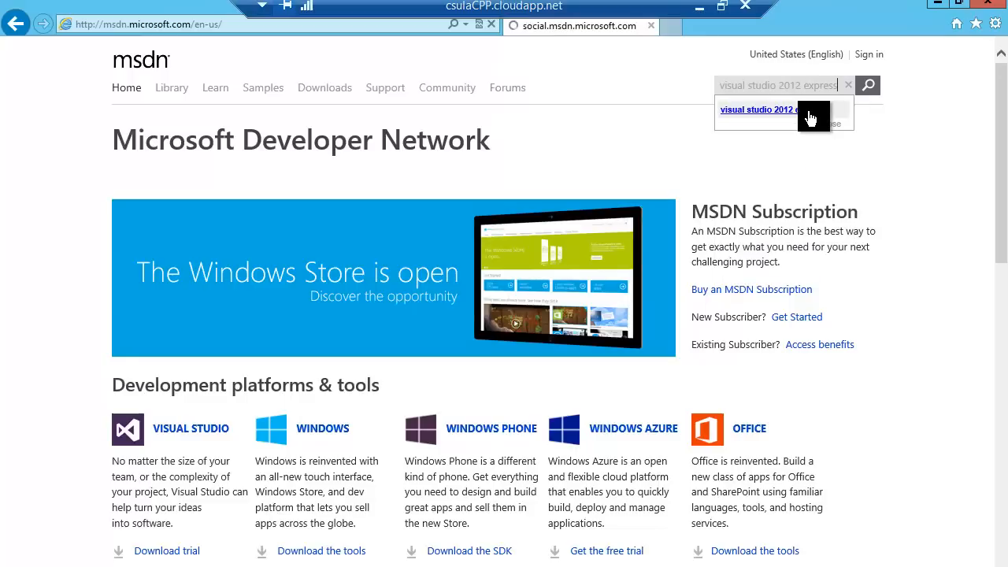
pyautogui.click(779, 110)
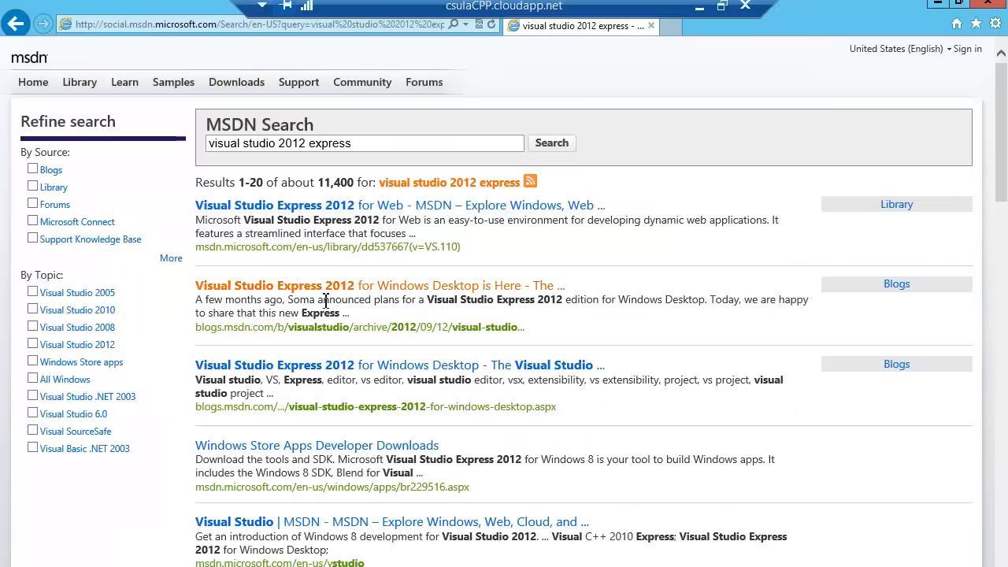
pyautogui.moveTo(319, 283)
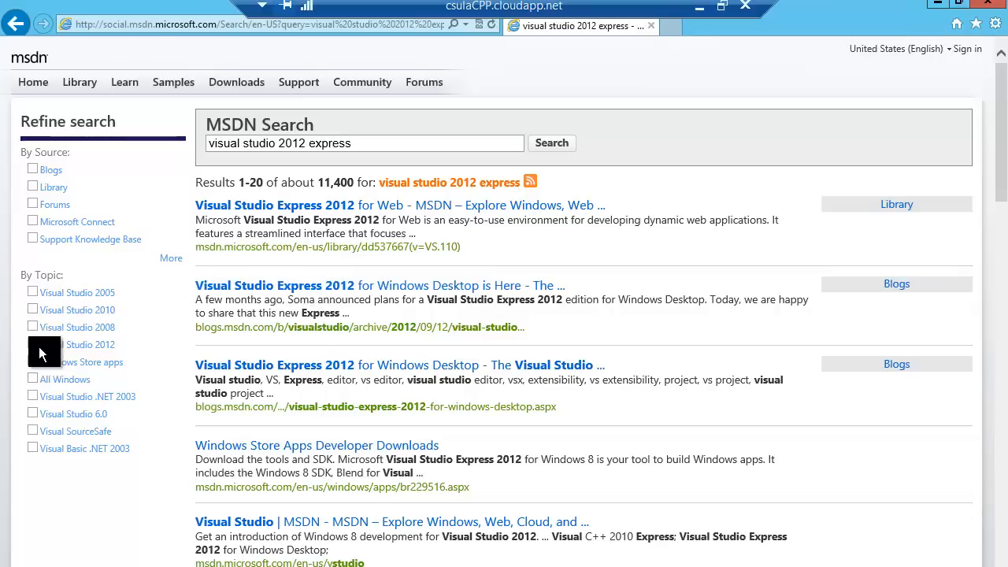
# - Filter the results to the Visual Studio 2012 topic
pyautogui.click(33, 353)
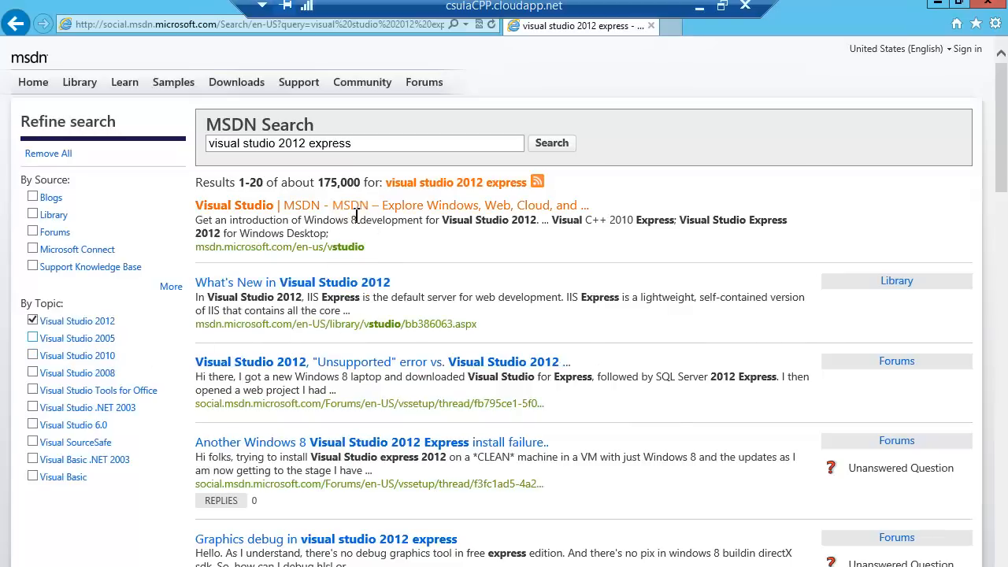
pyautogui.moveTo(322, 385)
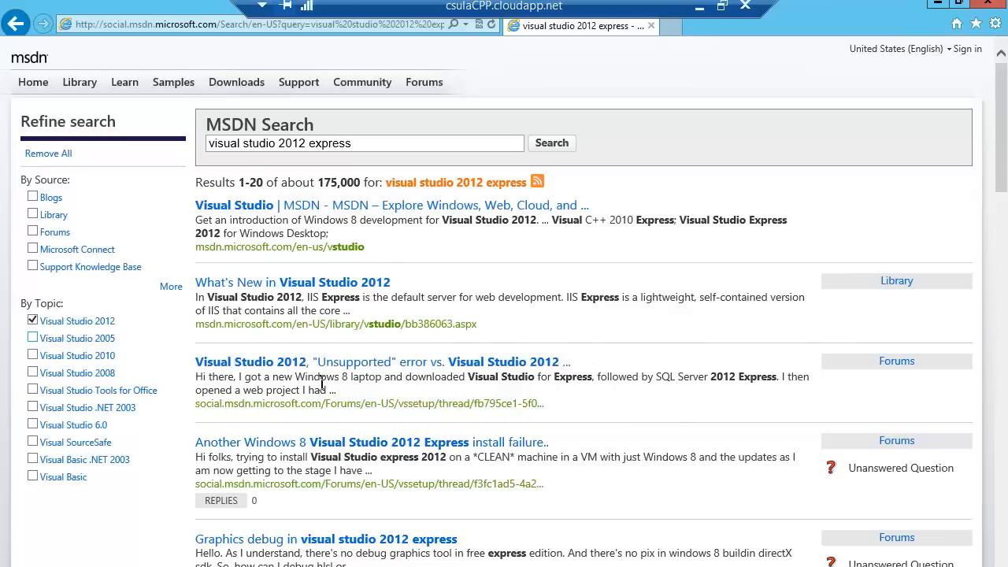
pyautogui.moveTo(35, 269)
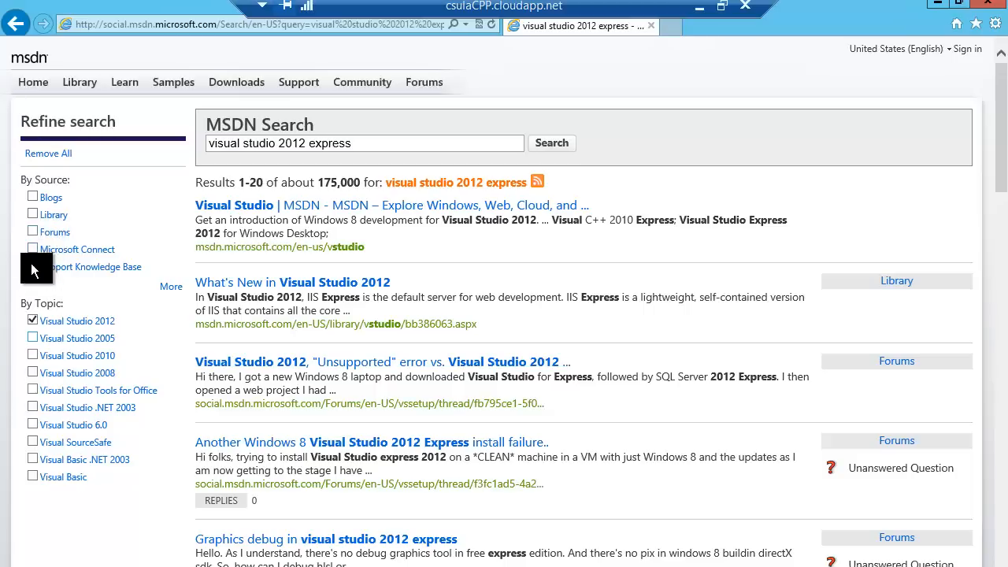
pyautogui.moveTo(360, 203)
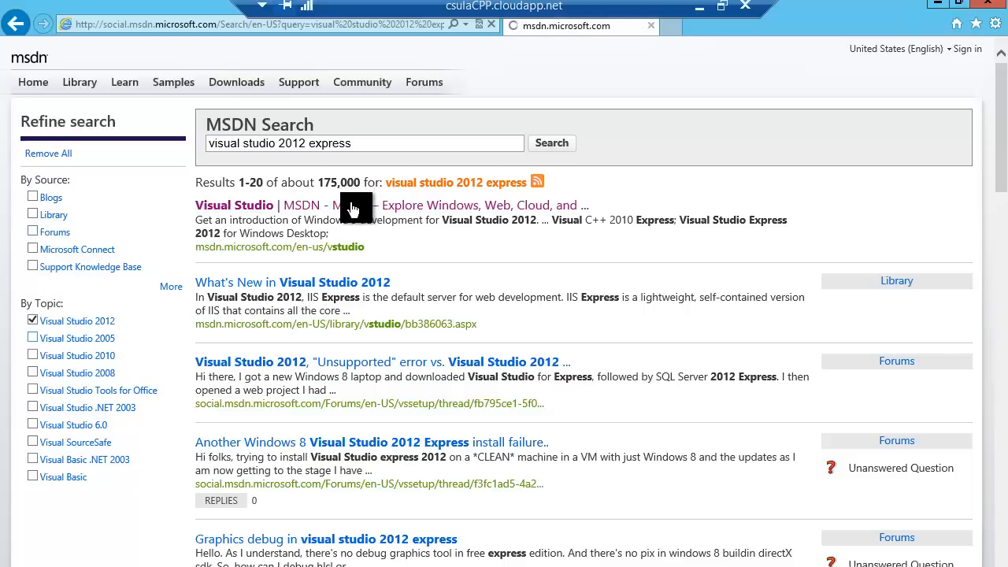
# - Go to the Visual Studio MSDN page from the results and scroll to its download links
pyautogui.click(233, 205)
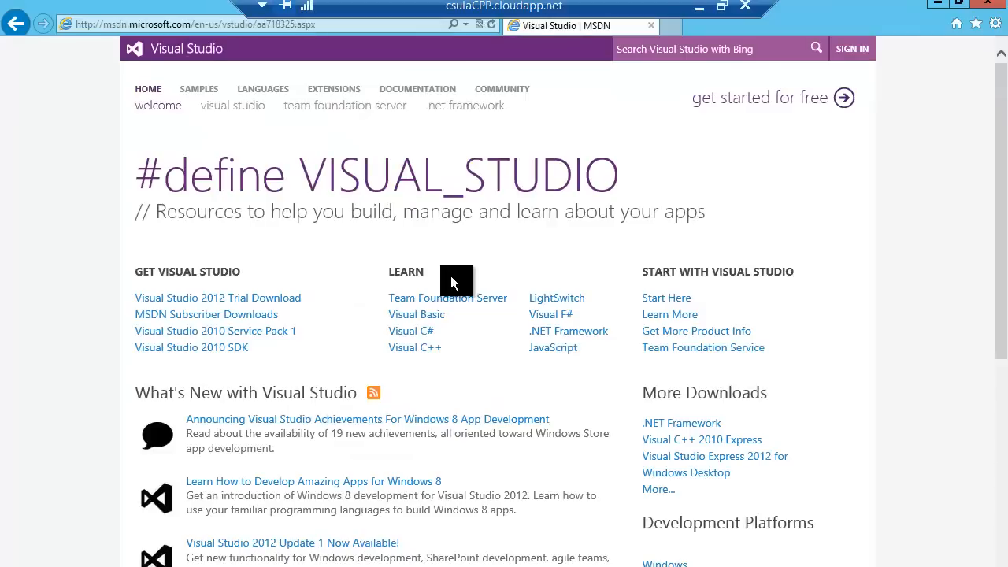
pyautogui.moveTo(209, 301)
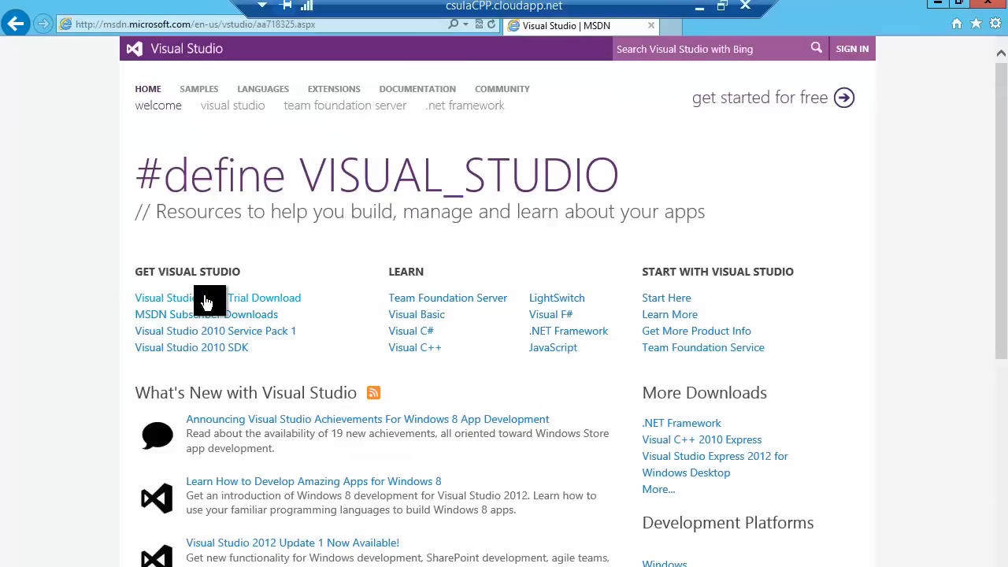
pyautogui.moveTo(208, 301)
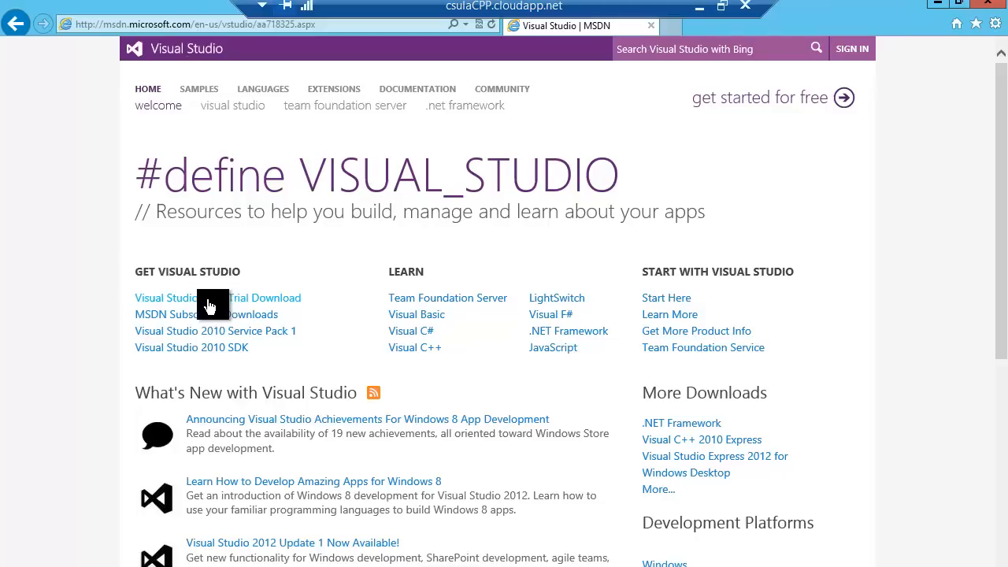
pyautogui.moveTo(466, 266)
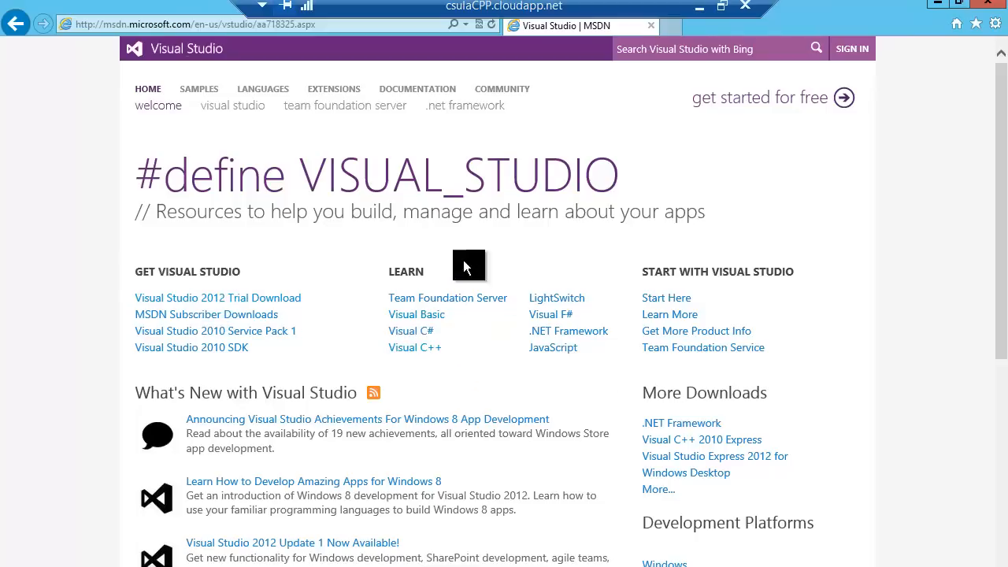
pyautogui.scroll(-3)
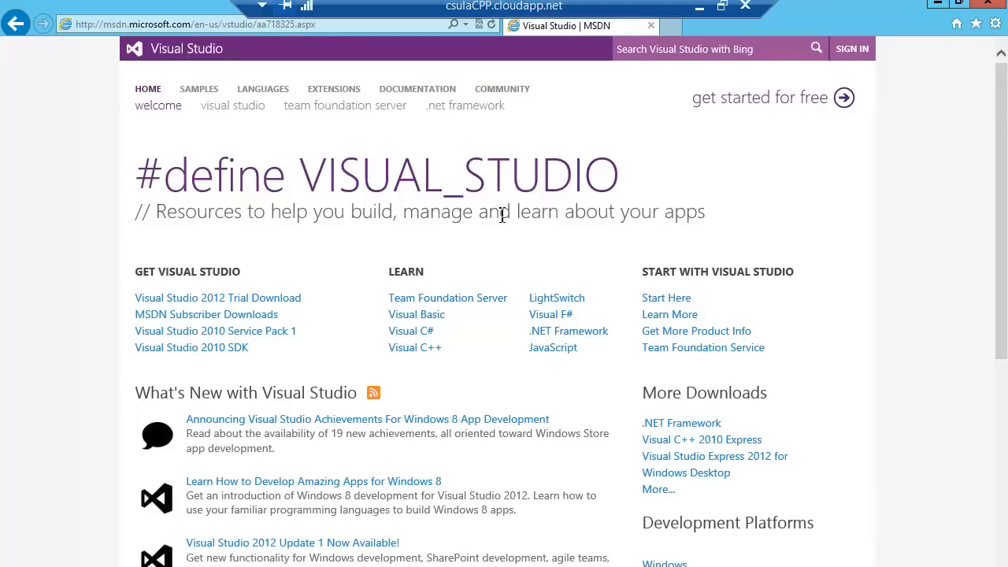
pyautogui.moveTo(326, 94)
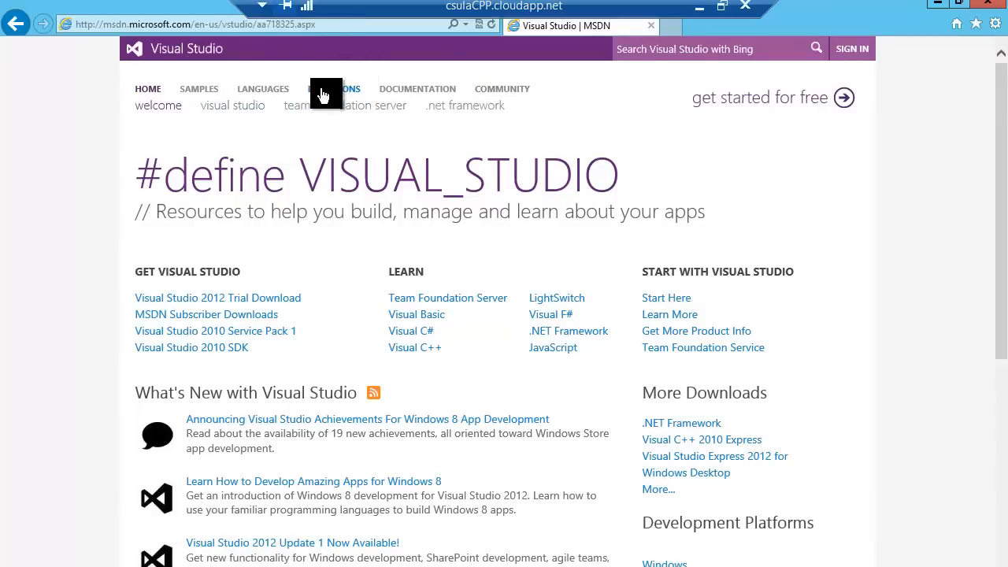
pyautogui.moveTo(759, 104)
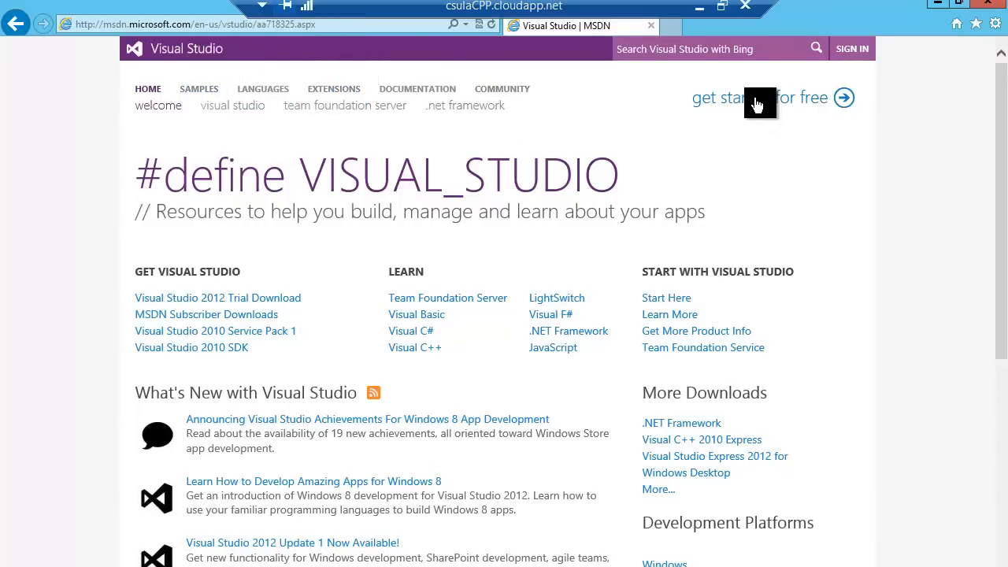
pyautogui.moveTo(757, 104)
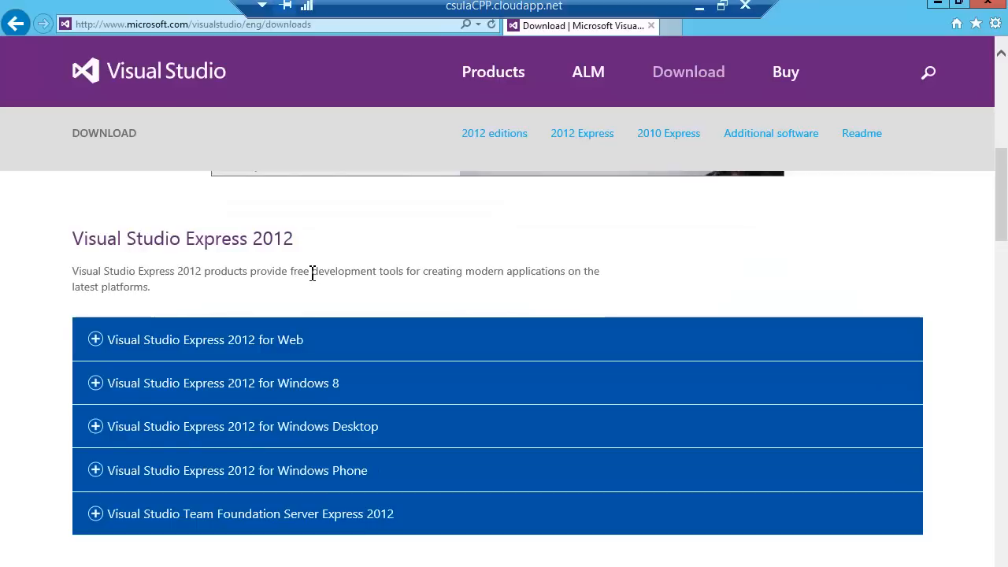
pyautogui.moveTo(161, 252)
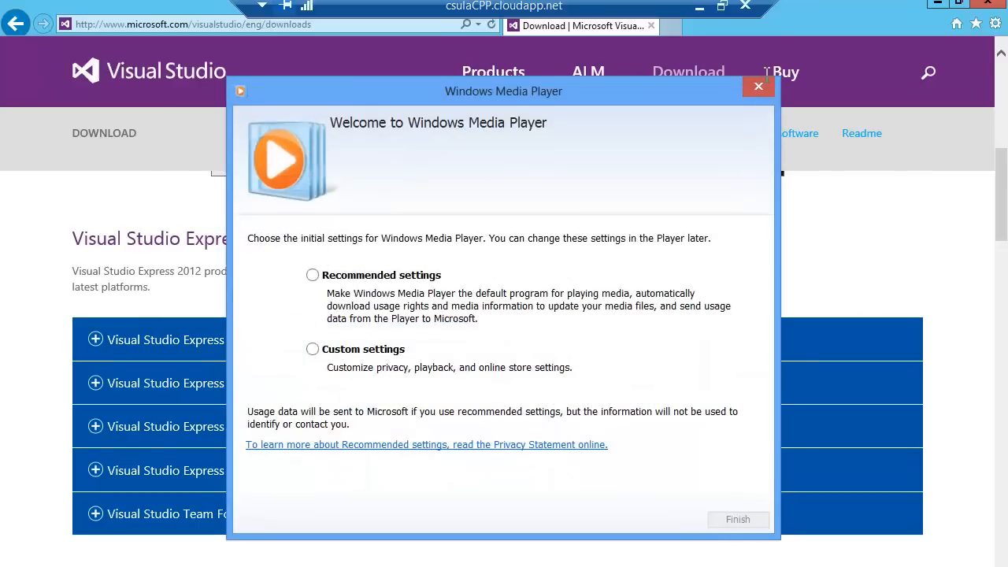
# - Dismiss the Media Player welcome and scroll to the Express 2012 for Windows 8 install options
pyautogui.click(757, 85)
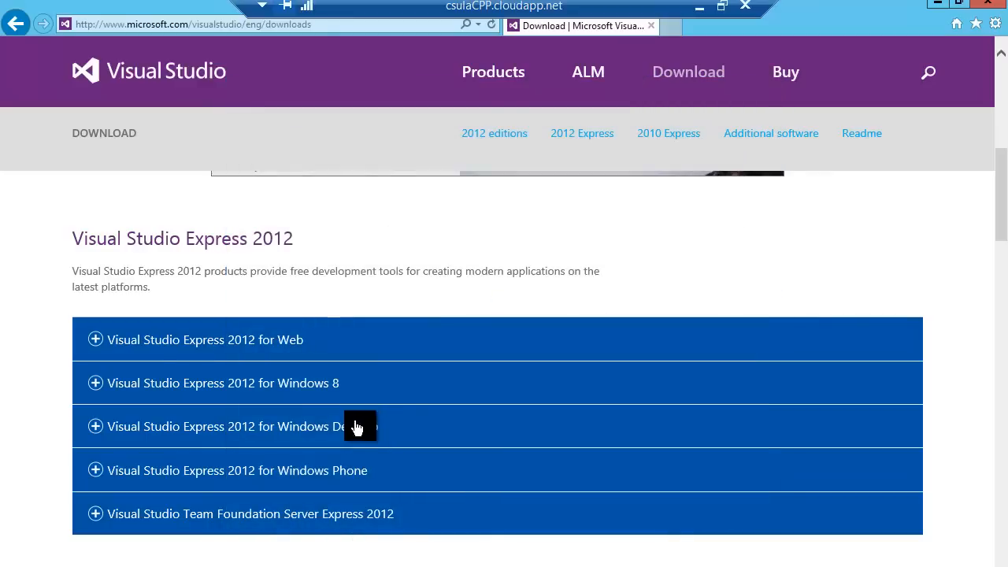
pyautogui.moveTo(172, 390)
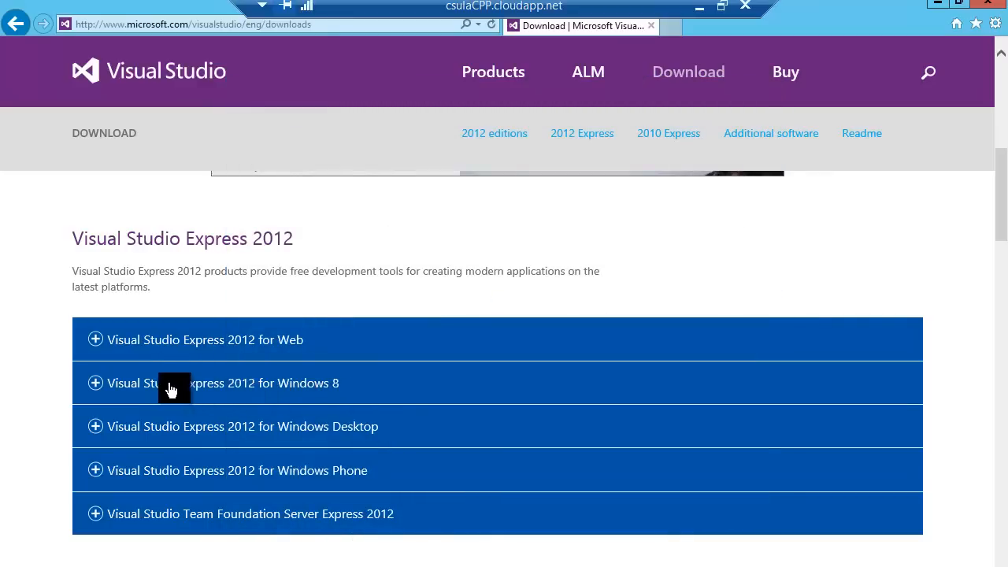
pyautogui.moveTo(244, 389)
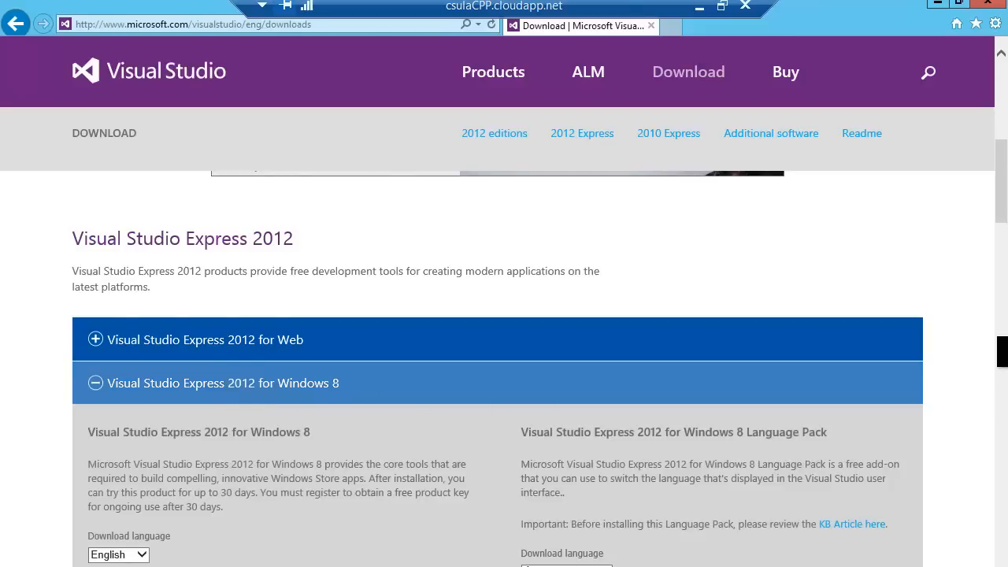
pyautogui.scroll(-3)
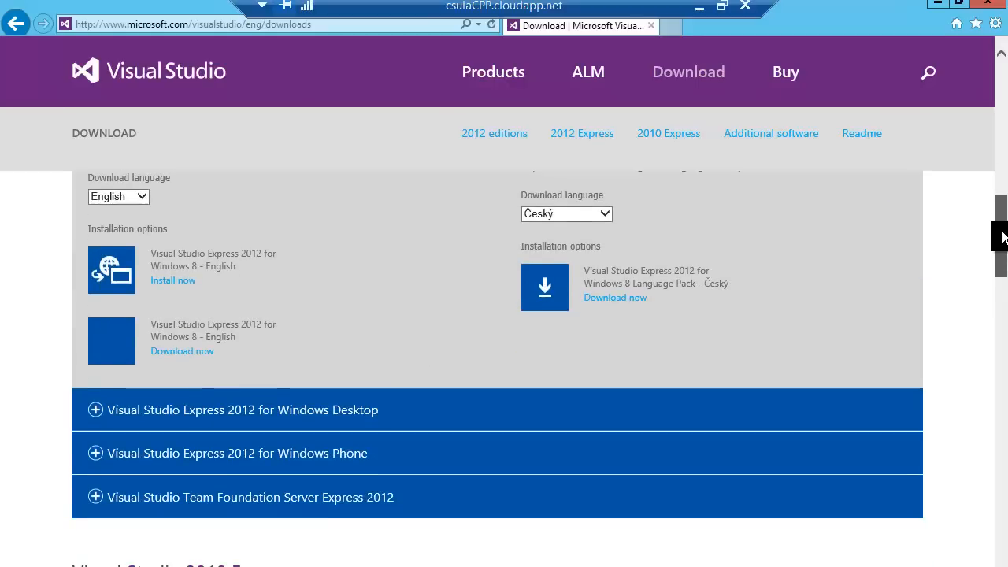
pyautogui.scroll(-3)
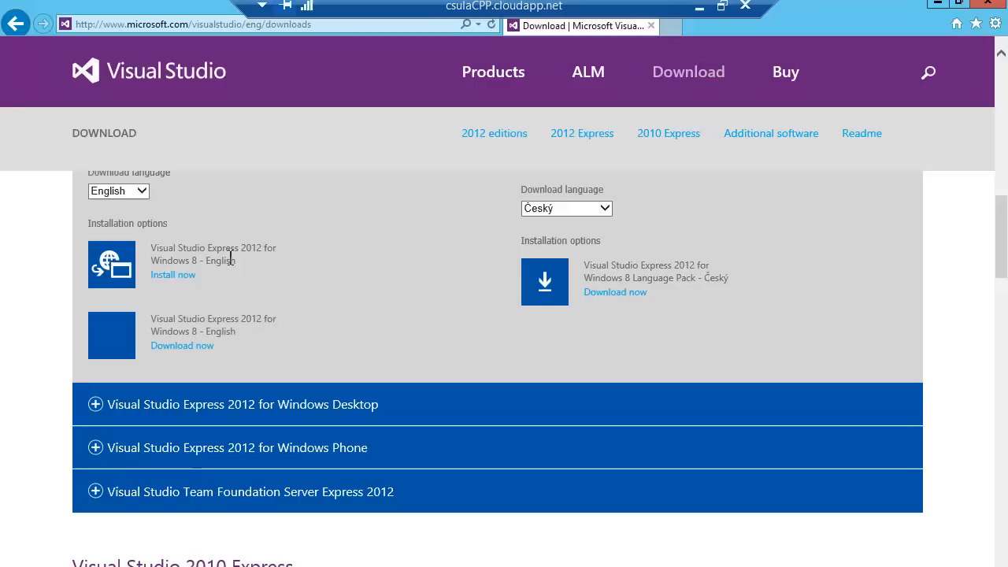
pyautogui.moveTo(242, 260)
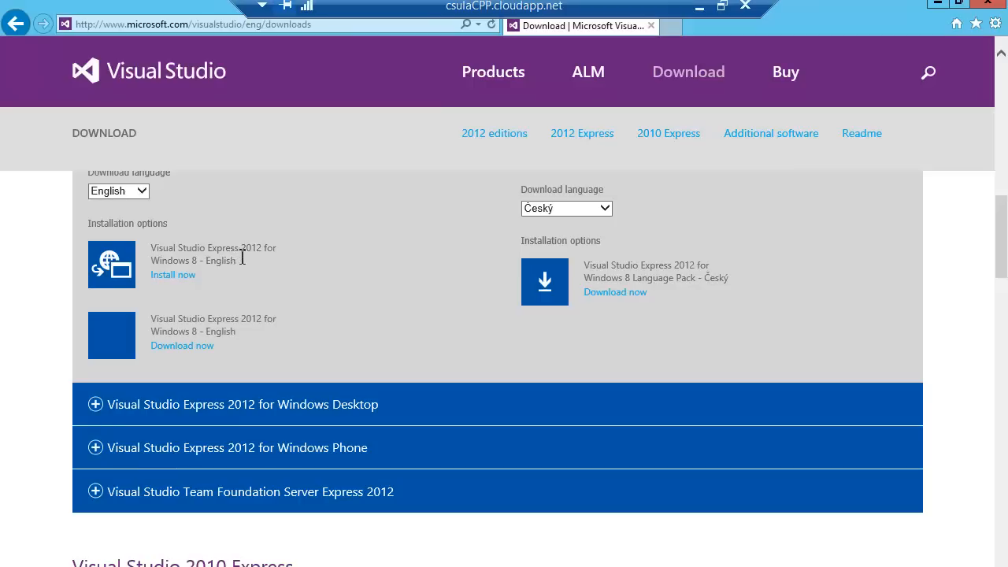
pyautogui.moveTo(183, 280)
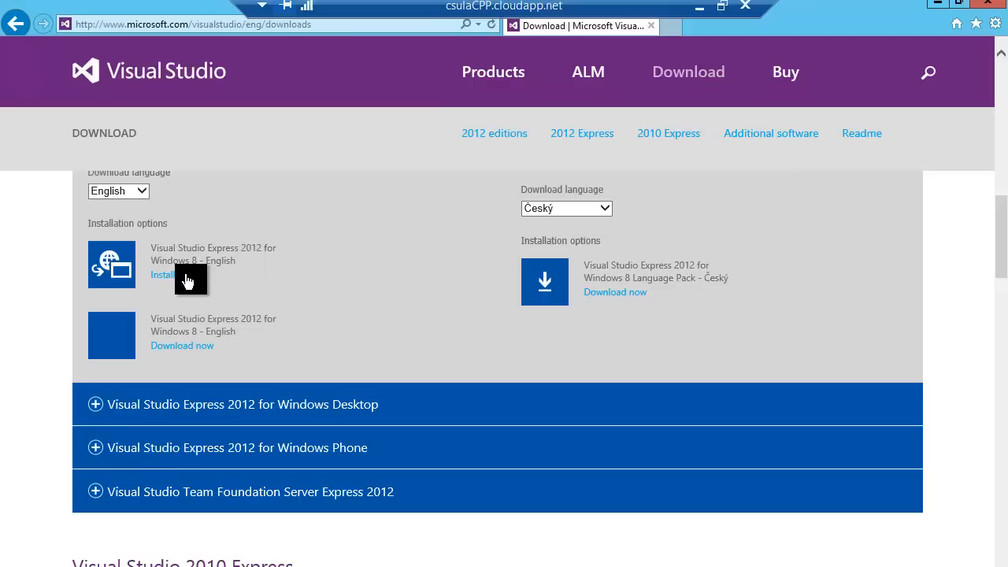
pyautogui.moveTo(189, 345)
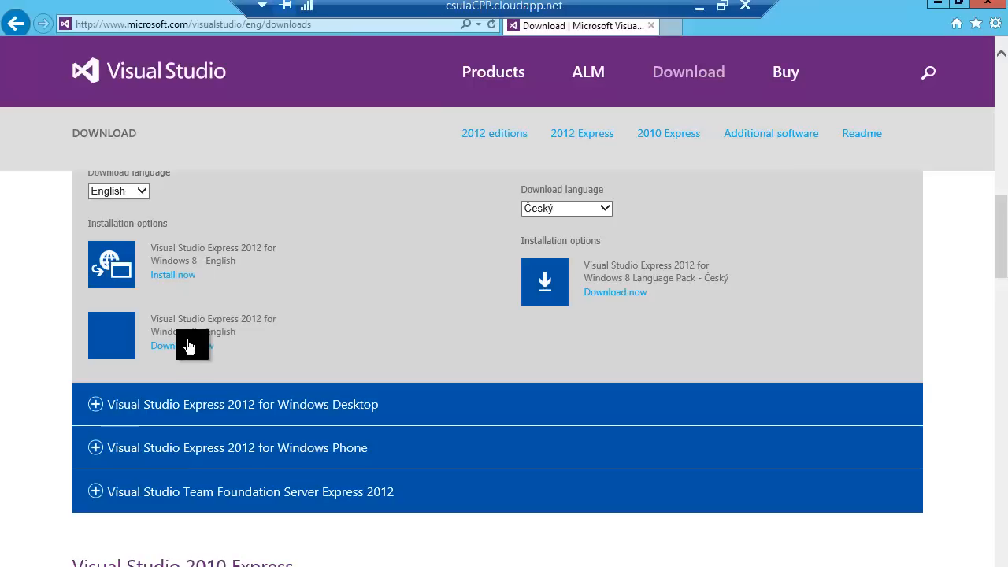
pyautogui.moveTo(188, 277)
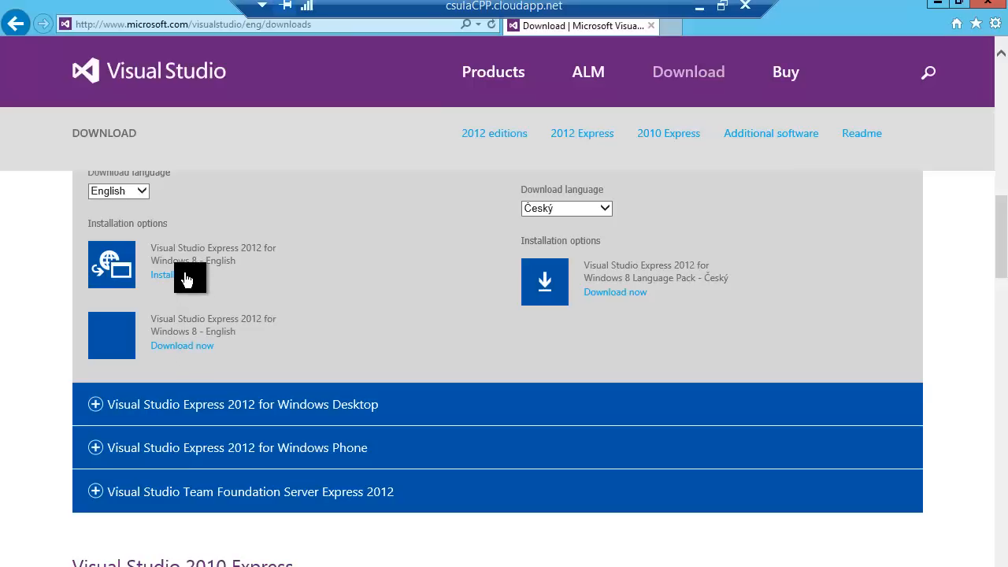
# - Start the English 'Install now' web installer for Express 2012 for Windows 8
pyautogui.click(165, 274)
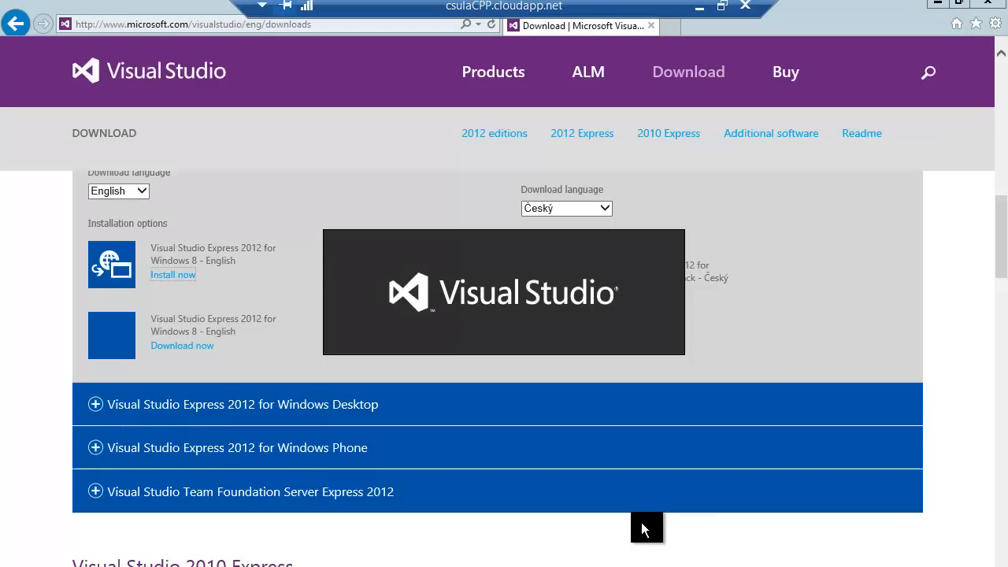
pyautogui.moveTo(662, 522)
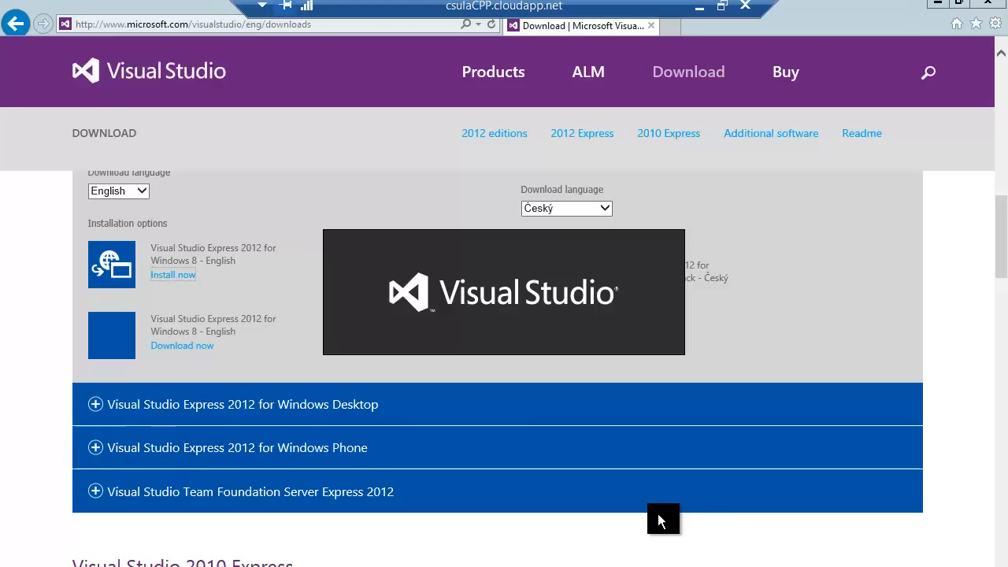
pyautogui.moveTo(646, 472)
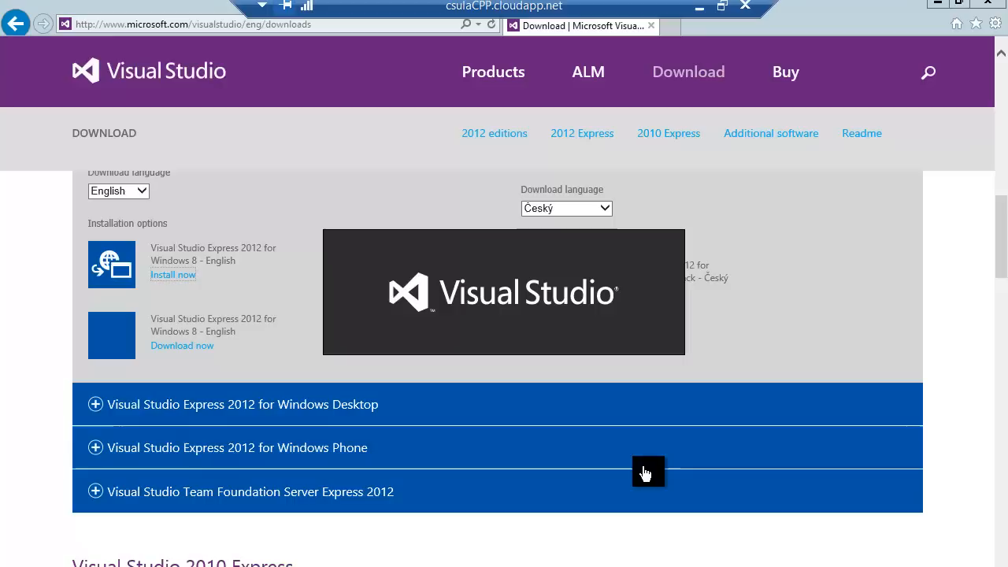
pyautogui.moveTo(709, 298)
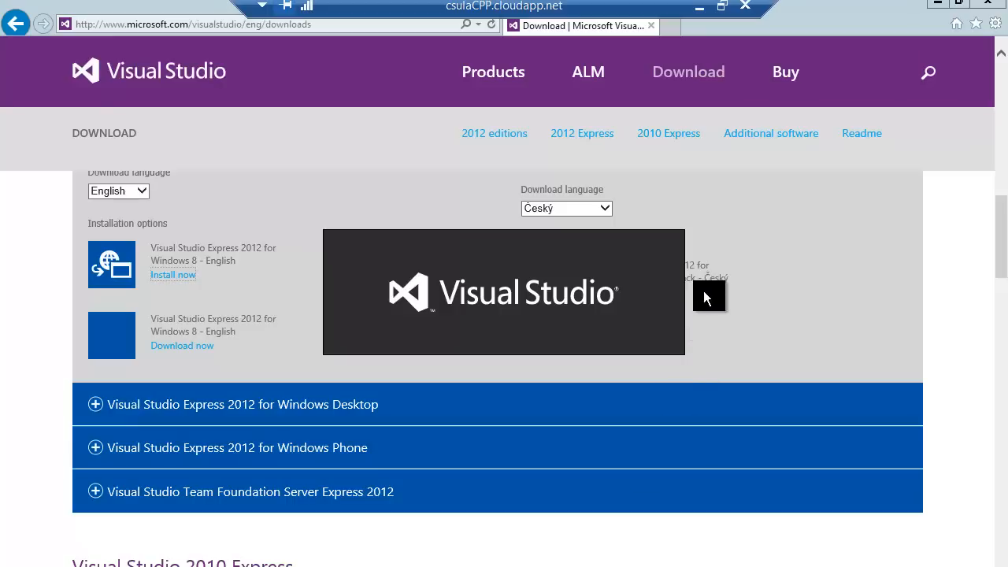
pyautogui.click(173, 274)
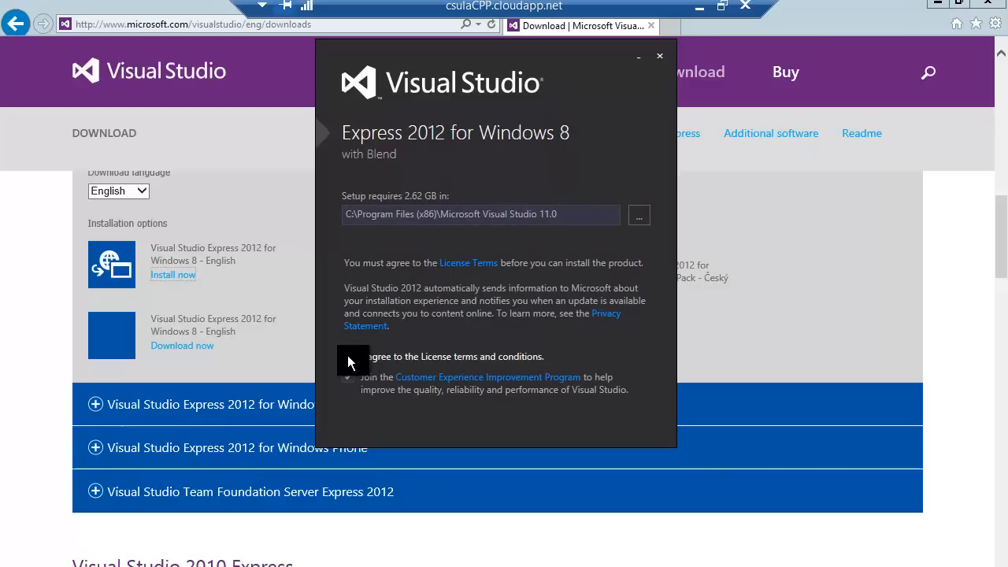
# - Agree to the license terms and begin the Express 2012 for Windows 8 setup
pyautogui.click(348, 356)
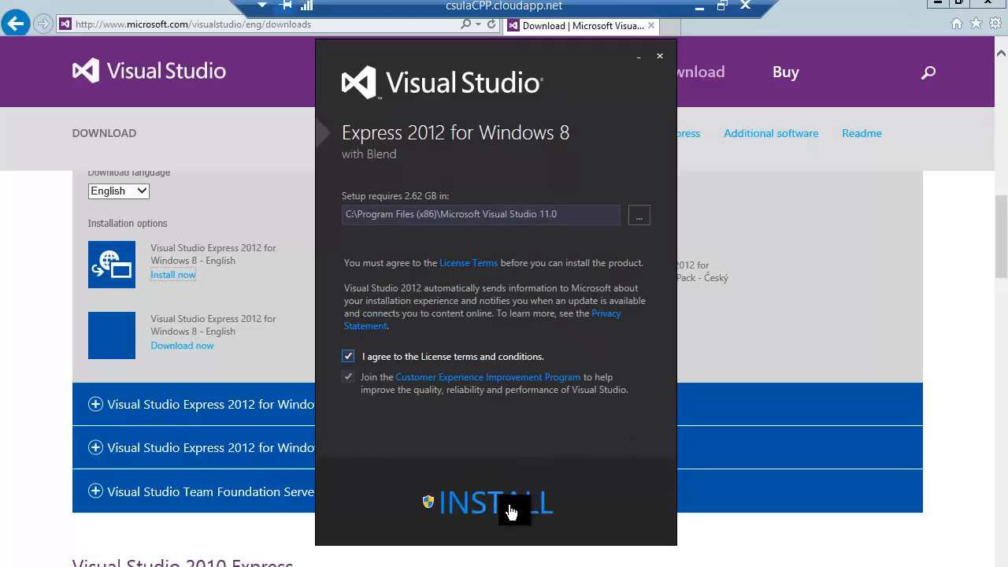
pyautogui.moveTo(501, 502)
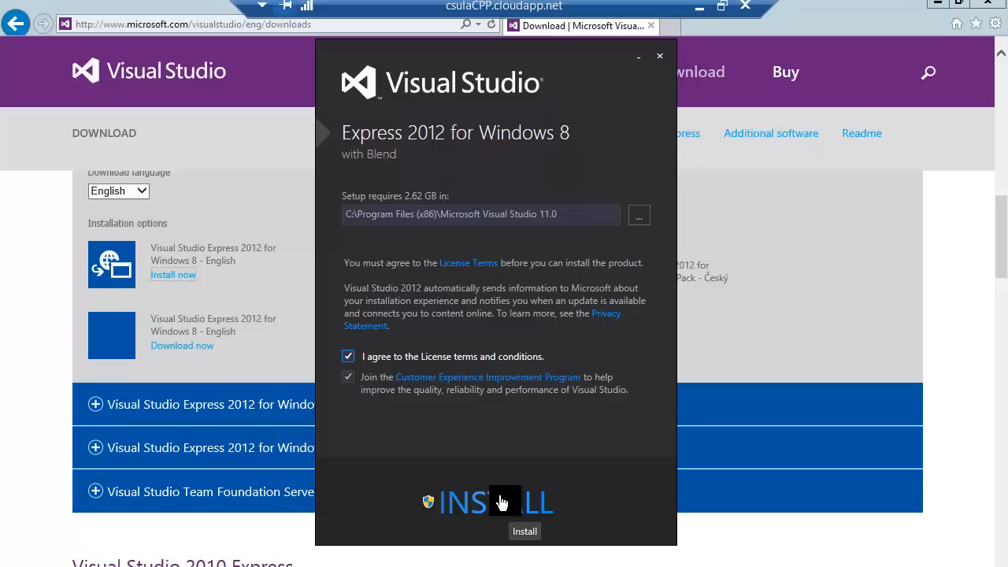
pyautogui.click(497, 501)
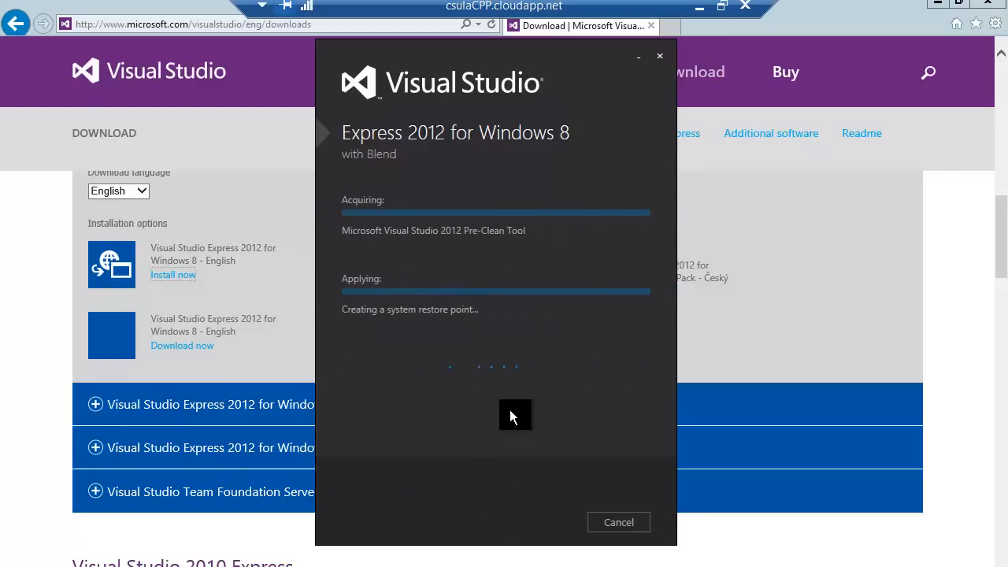
pyautogui.moveTo(463, 368)
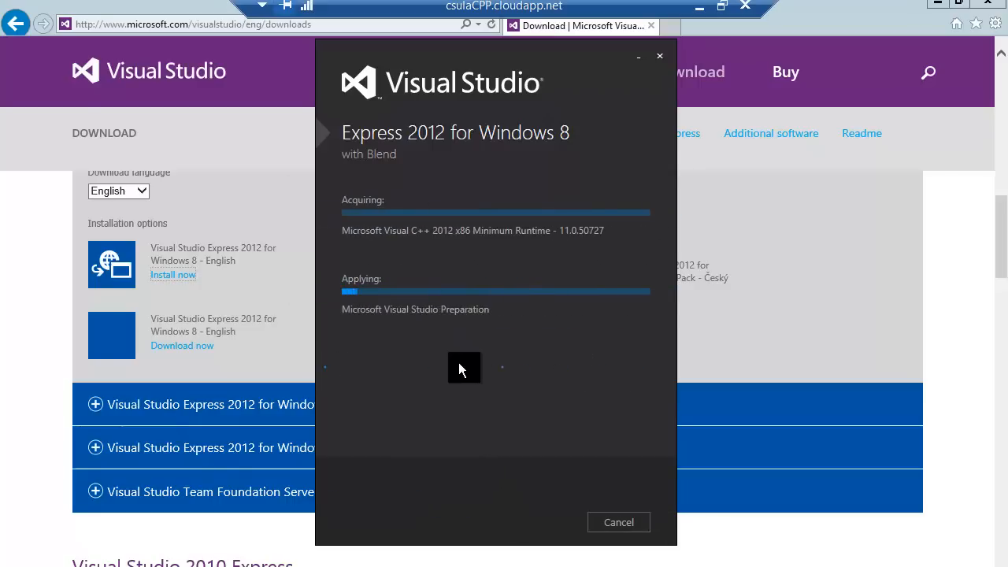